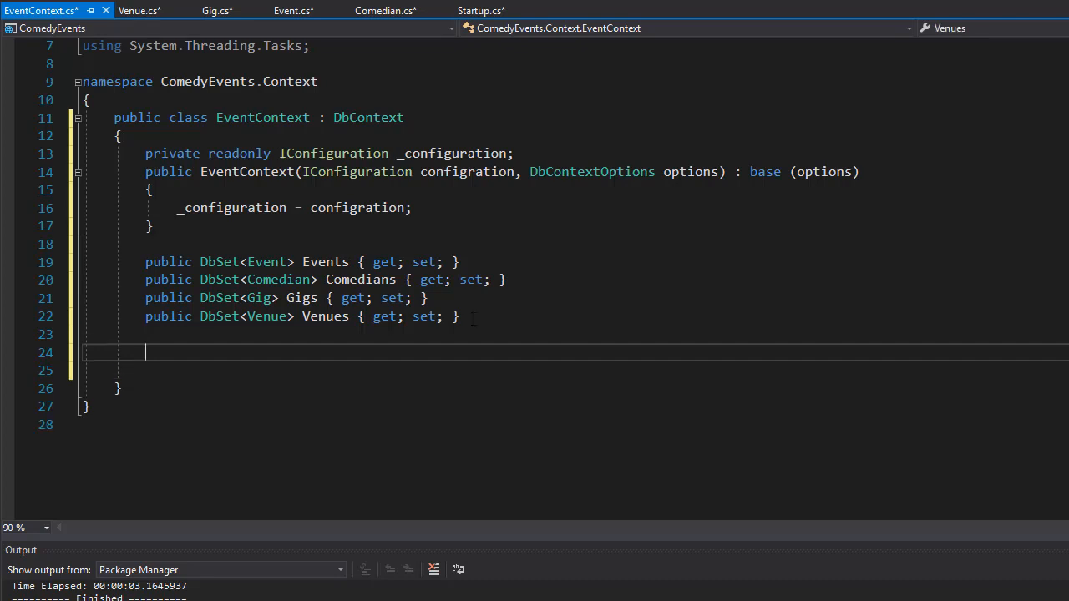
# - Declare 'protected override void OnConfiguring()' below the DbSet properties in EventContext
pyautogui.write('protect')
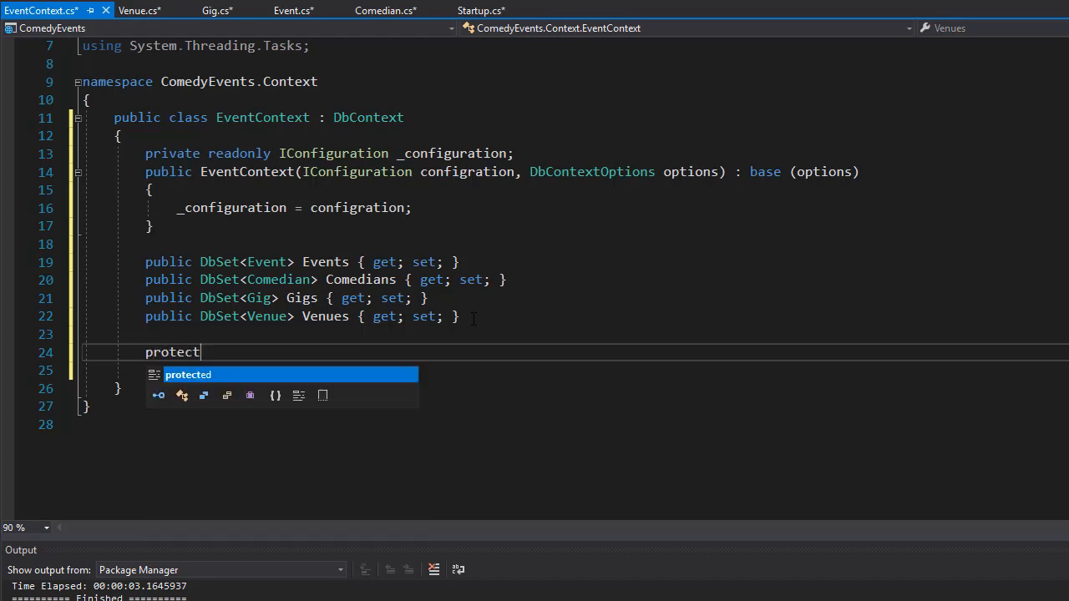
pyautogui.write('ed o')
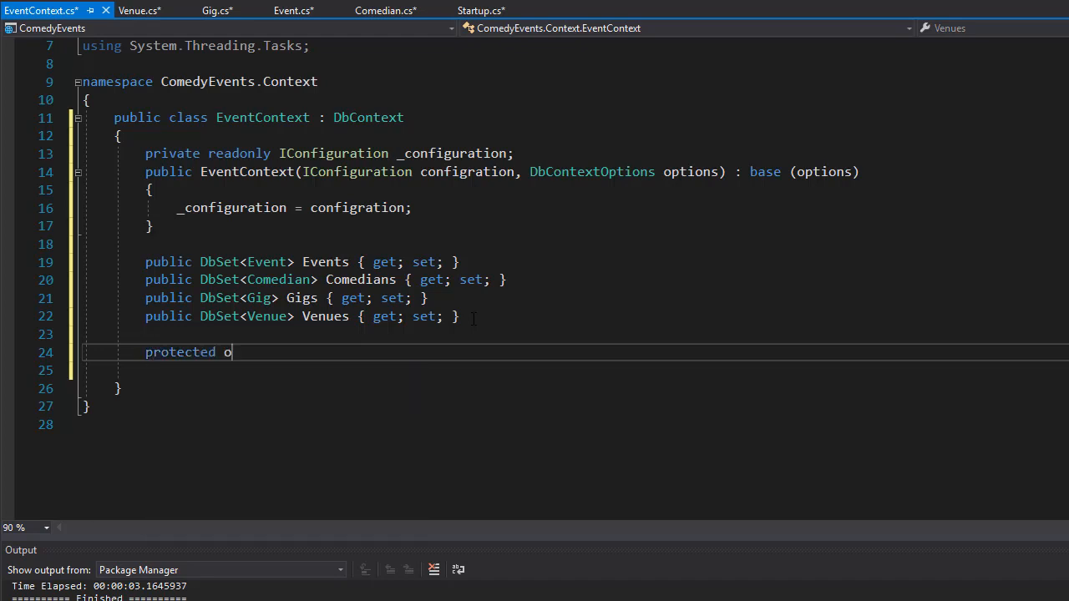
pyautogui.write('verride void')
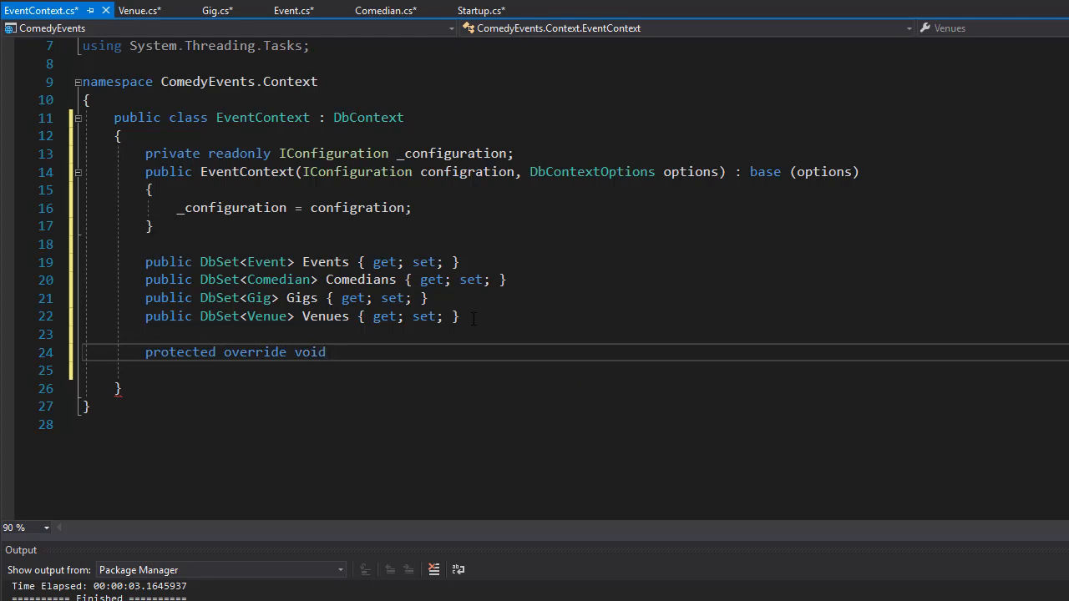
pyautogui.write('OnCo')
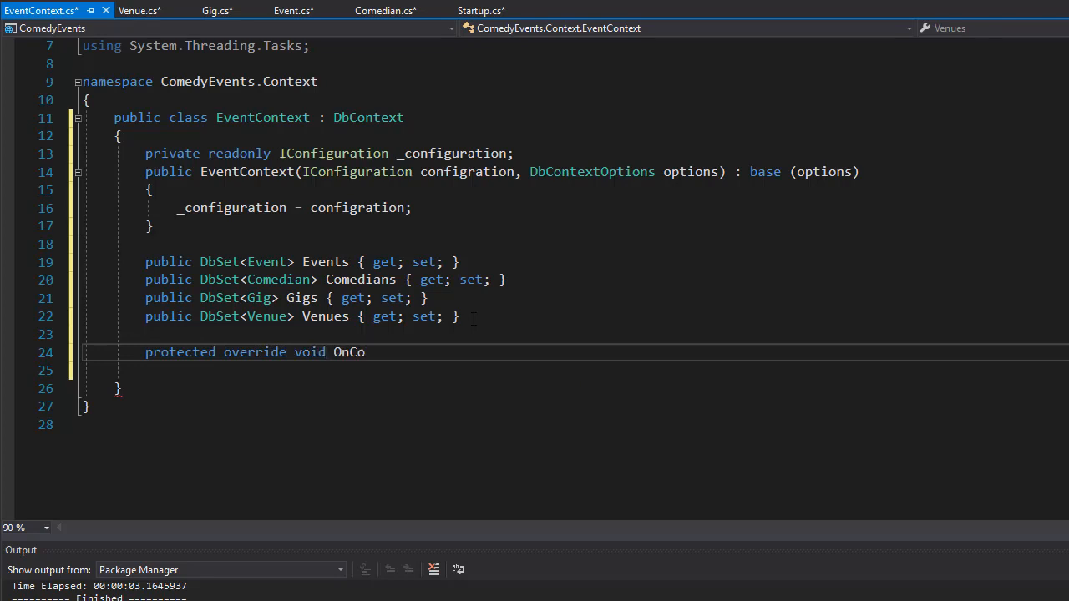
pyautogui.write('nfigurin')
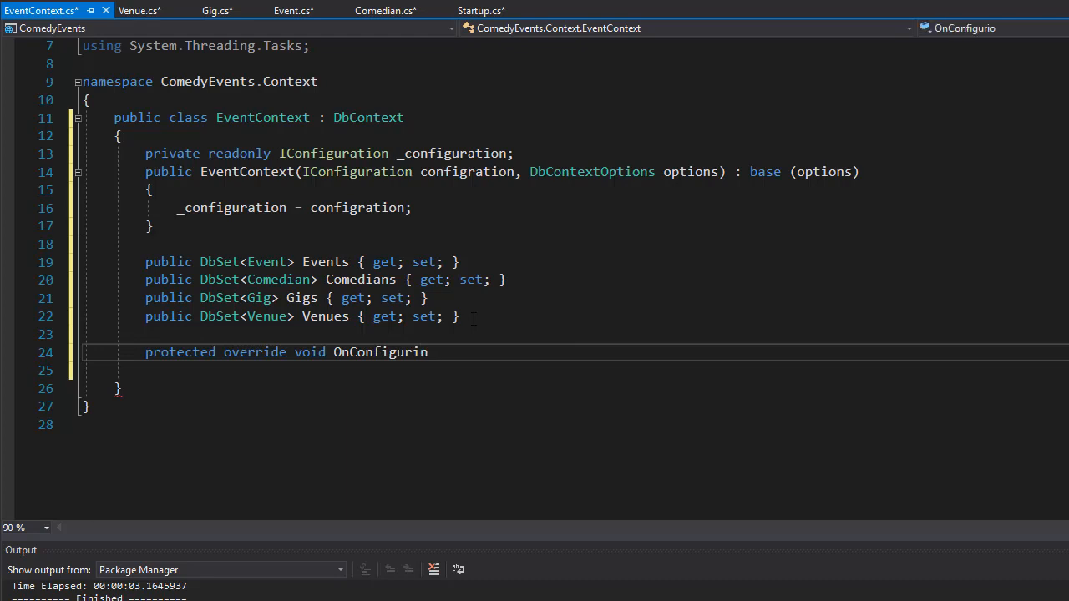
pyautogui.write('g')
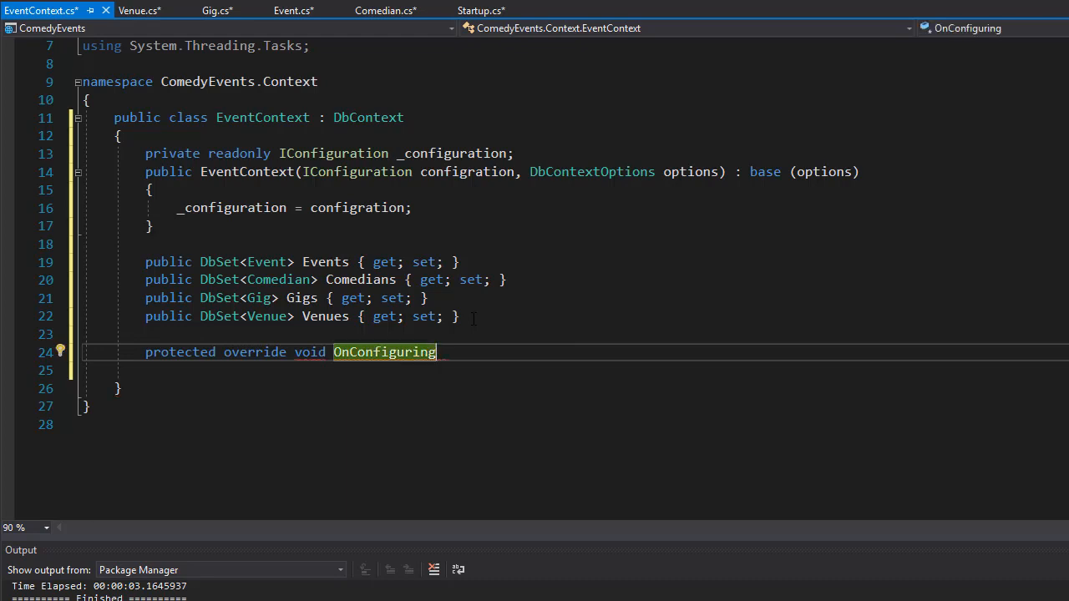
pyautogui.write('()')
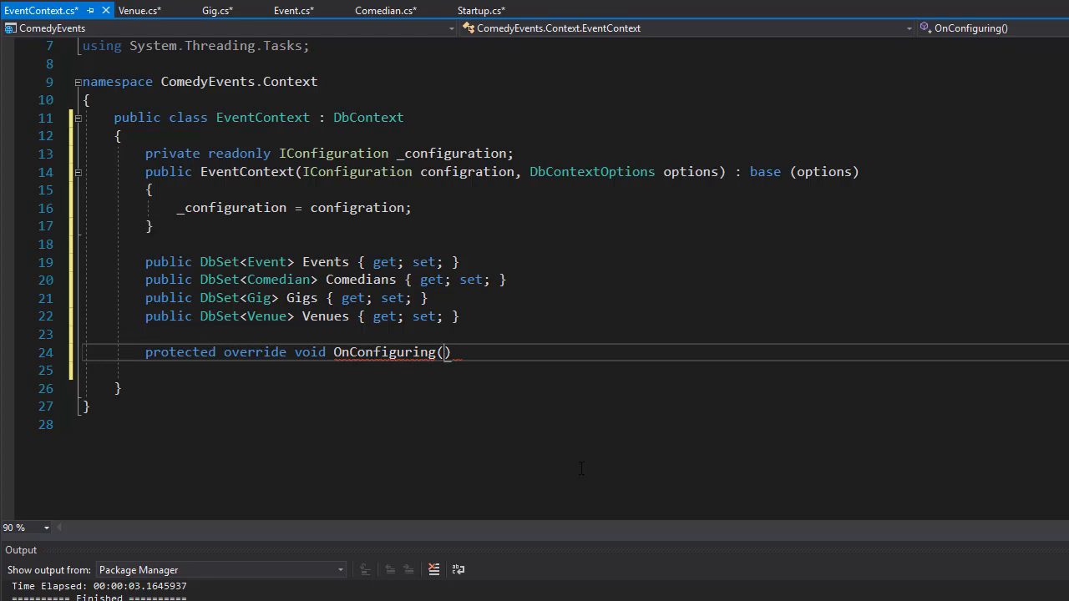
# - Give OnConfiguring a DbContextOptionsBuilder optionsBuilder parameter via IntelliSense
pyautogui.write('DbContextOptionsBuilder')
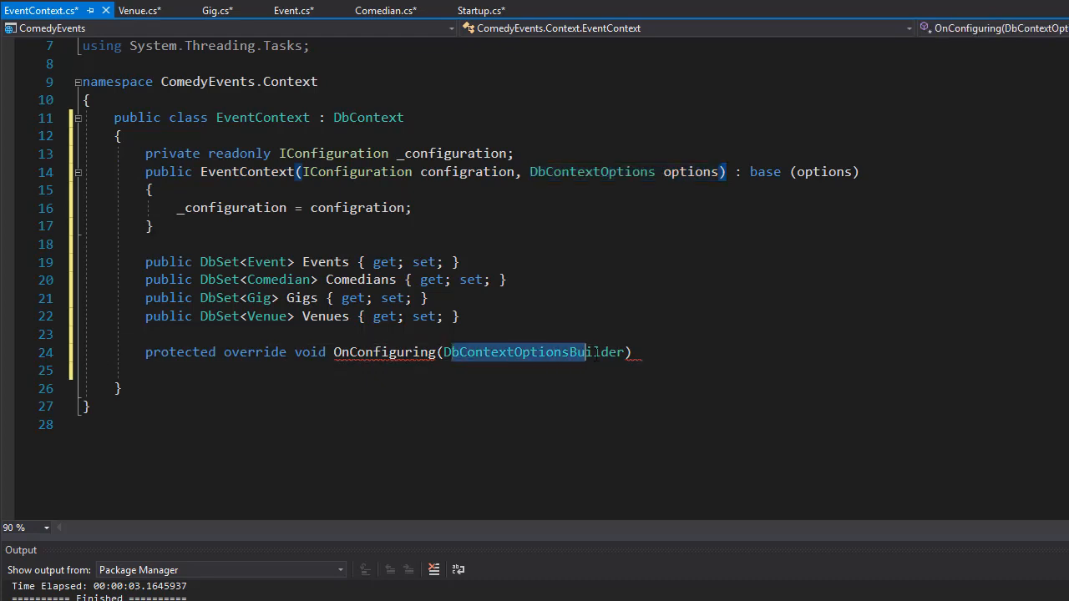
pyautogui.doubleClick(535, 351)
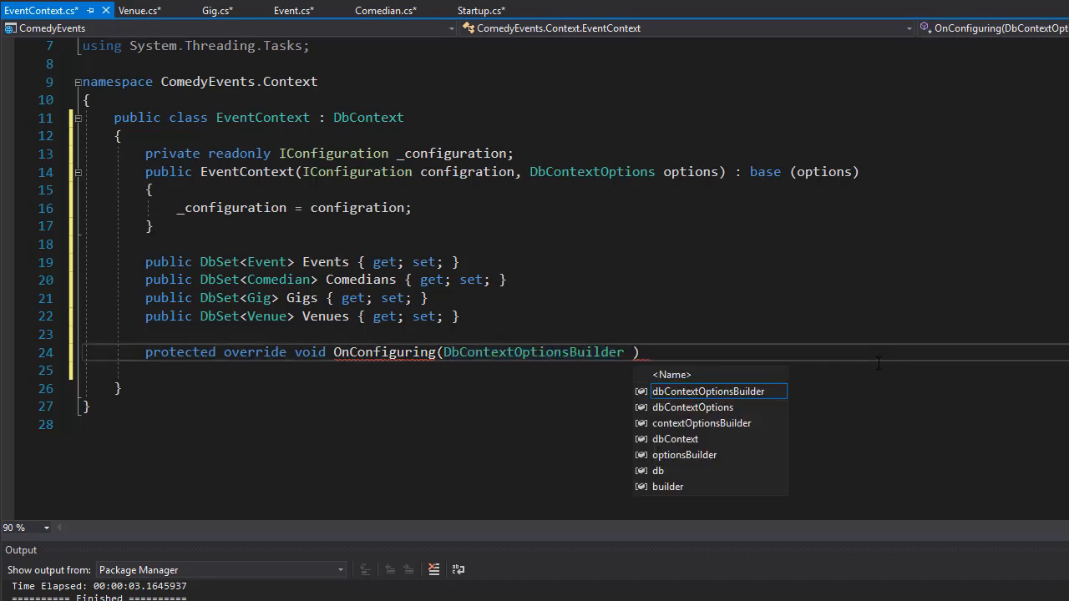
pyautogui.write('optionsBuilder')
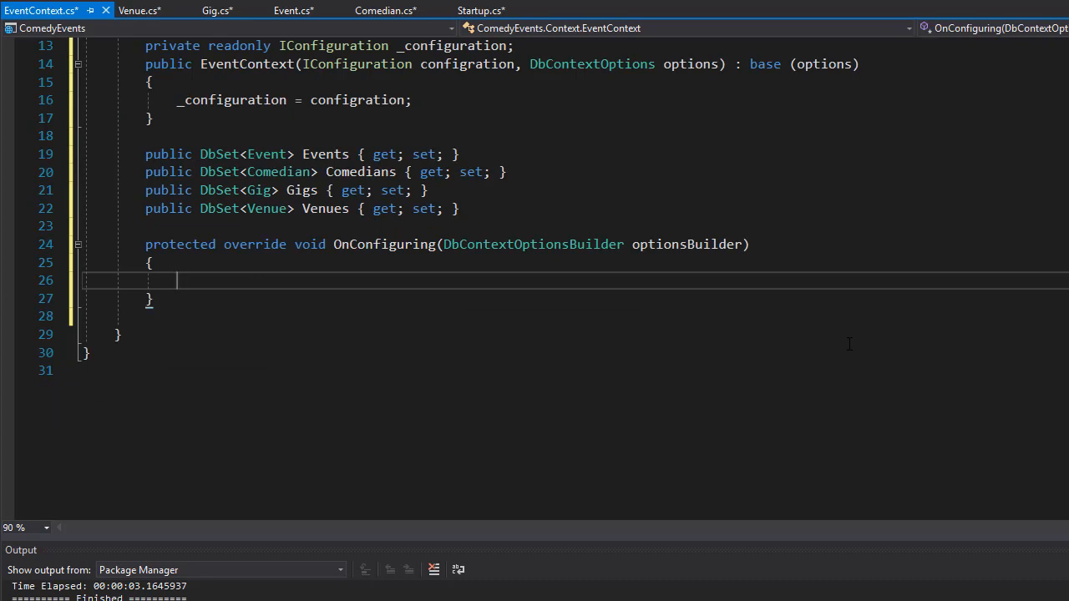
# - Call optionsBuilder.UseSqlServer() inside OnConfiguring, picking UseSqlServer from IntelliSense
pyautogui.write('optionsBuilder')
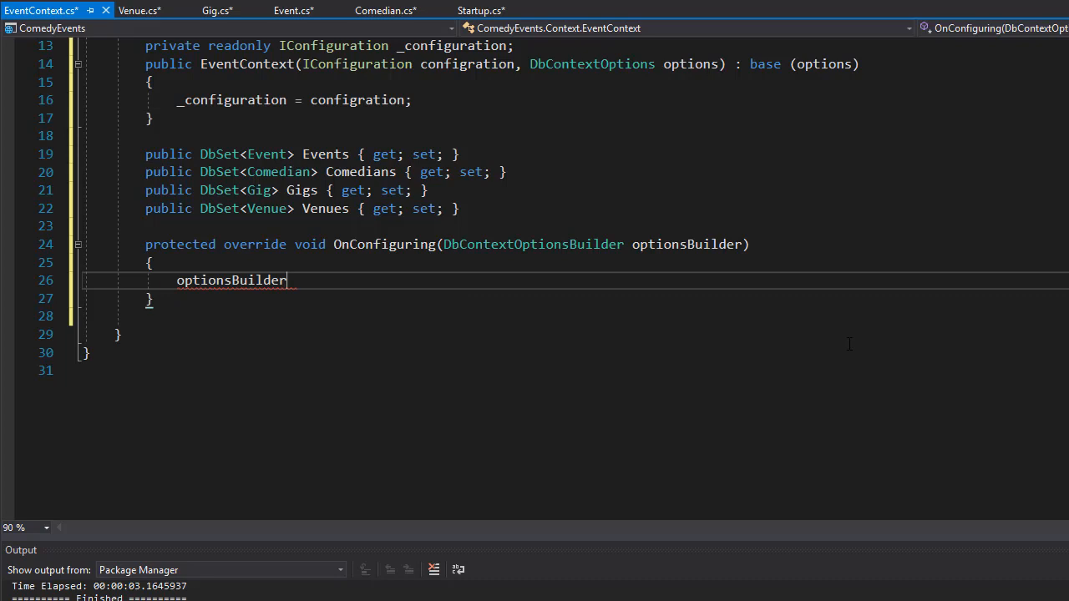
pyautogui.write('.')
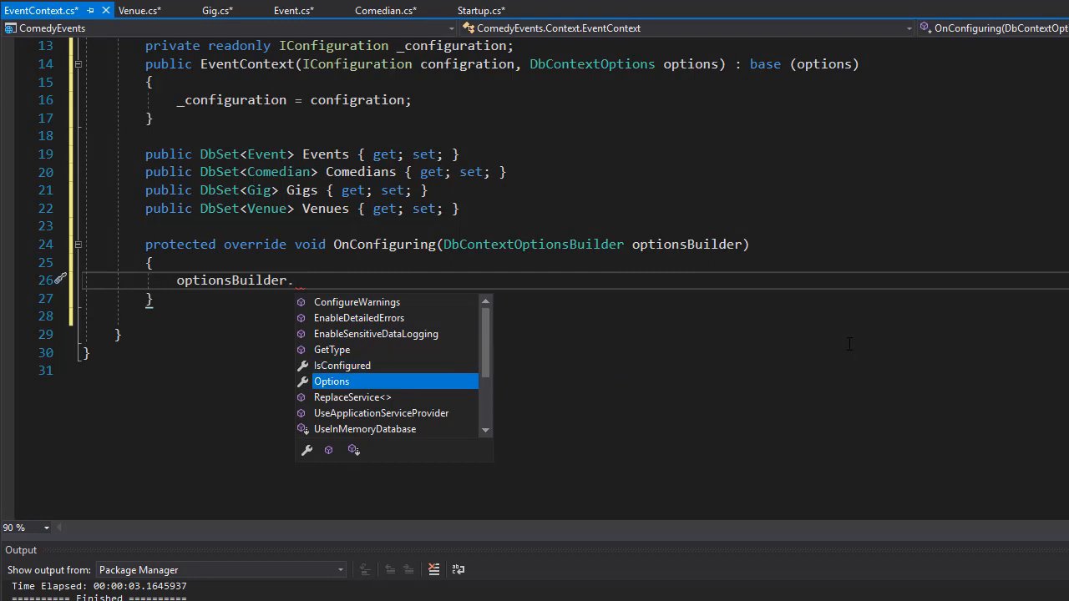
pyautogui.scroll(-3)
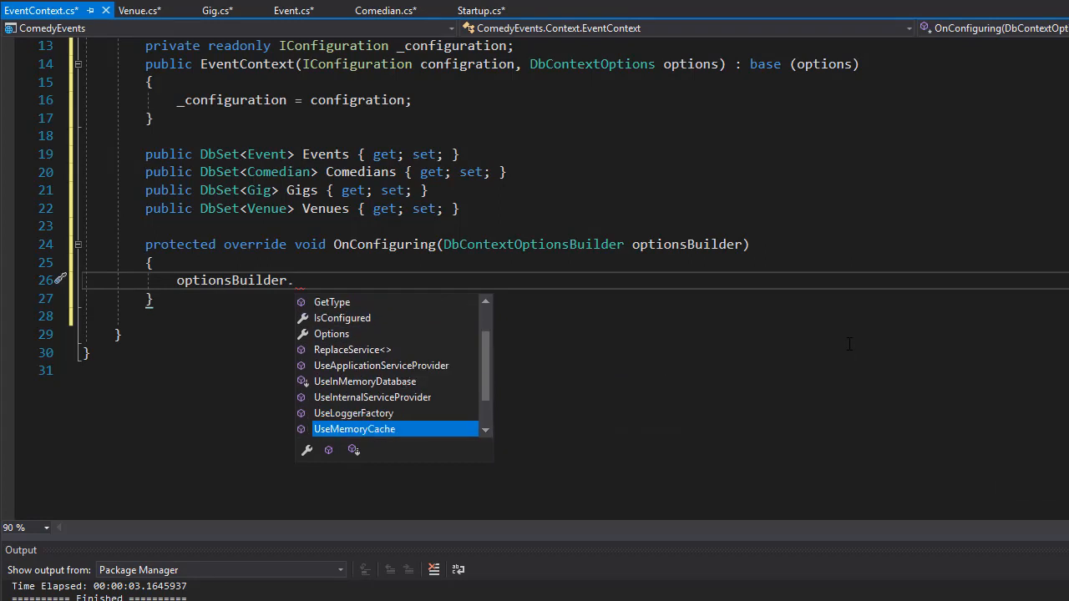
pyautogui.scroll(-3)
pyautogui.write('UseSqlServer')
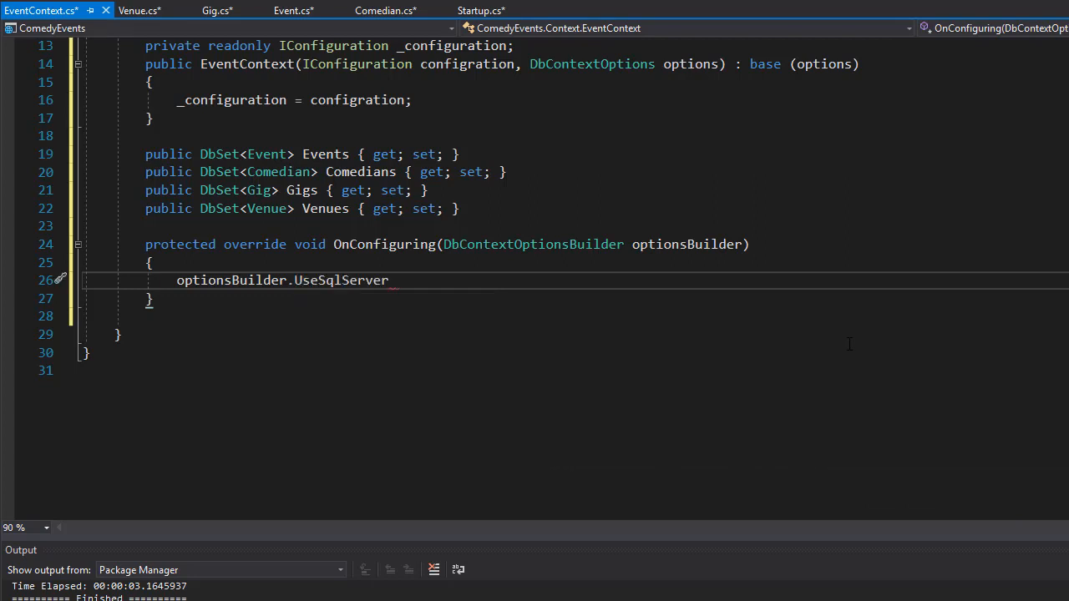
pyautogui.doubleClick(340, 280)
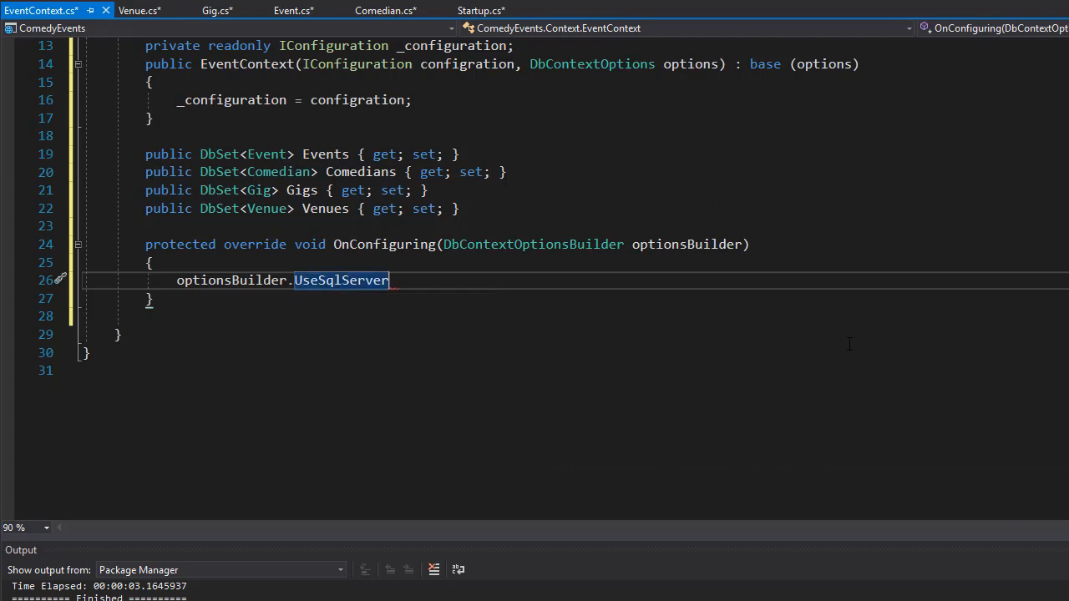
pyautogui.write('()')
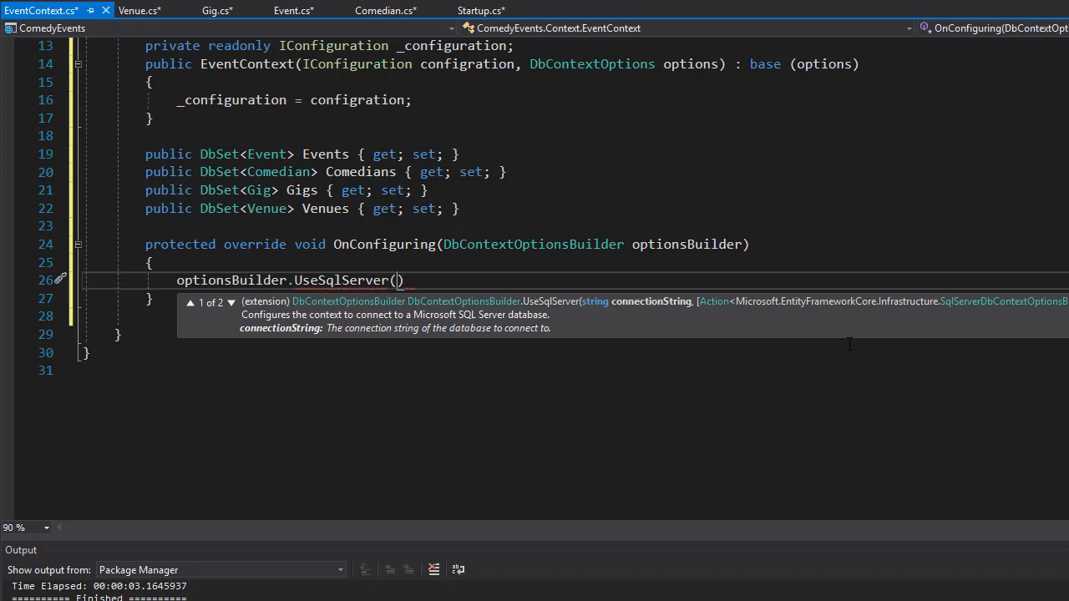
pyautogui.moveTo(652, 314)
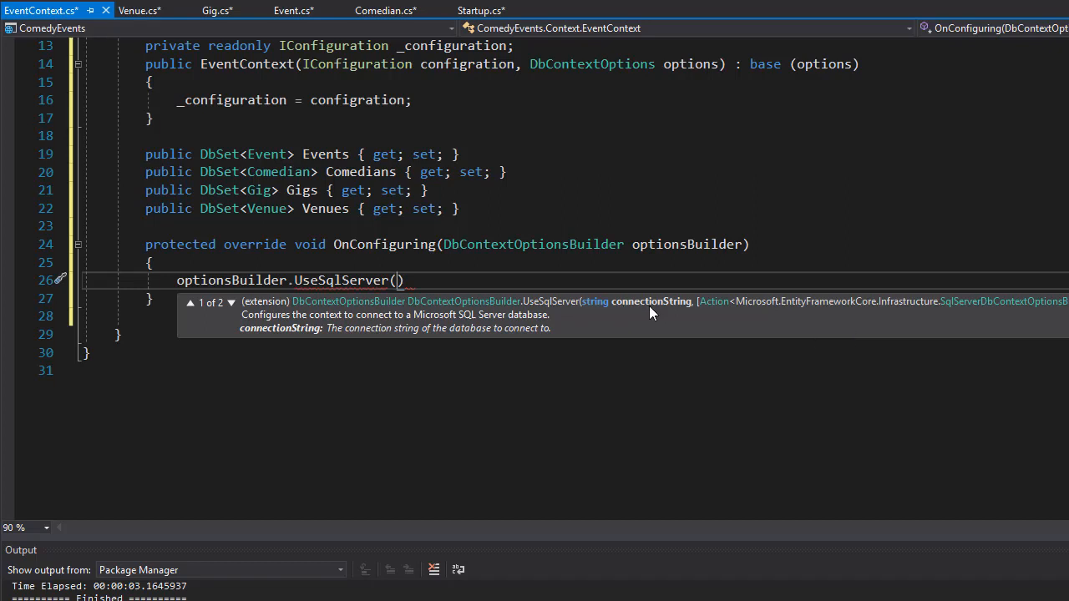
pyautogui.moveTo(642, 433)
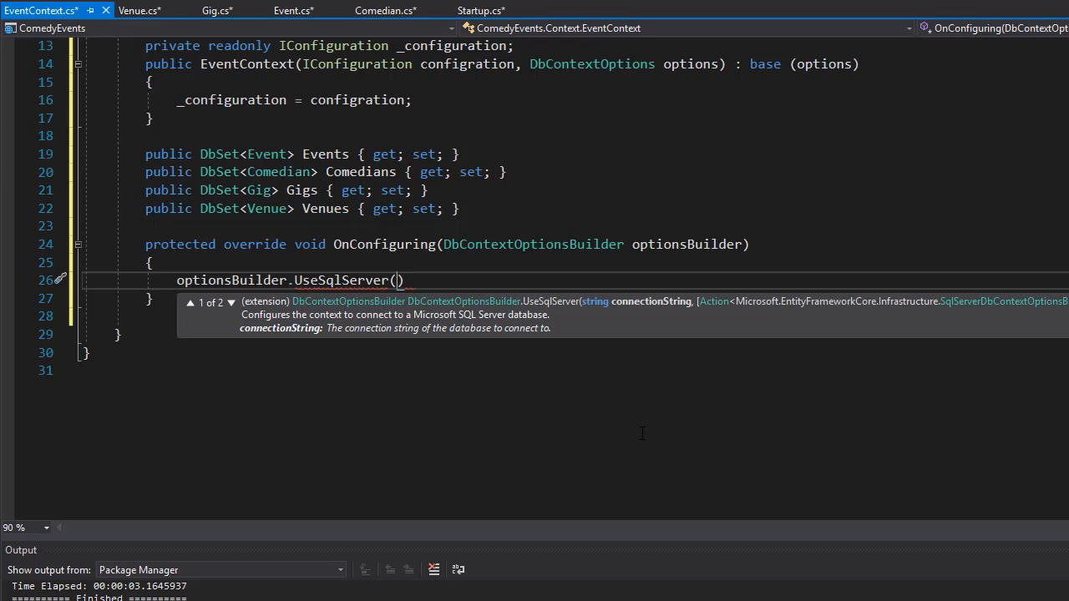
# - Pass _configuration.GetConnectionString("ComedyEvent") as the UseSqlServer argument
pyautogui.write('_')
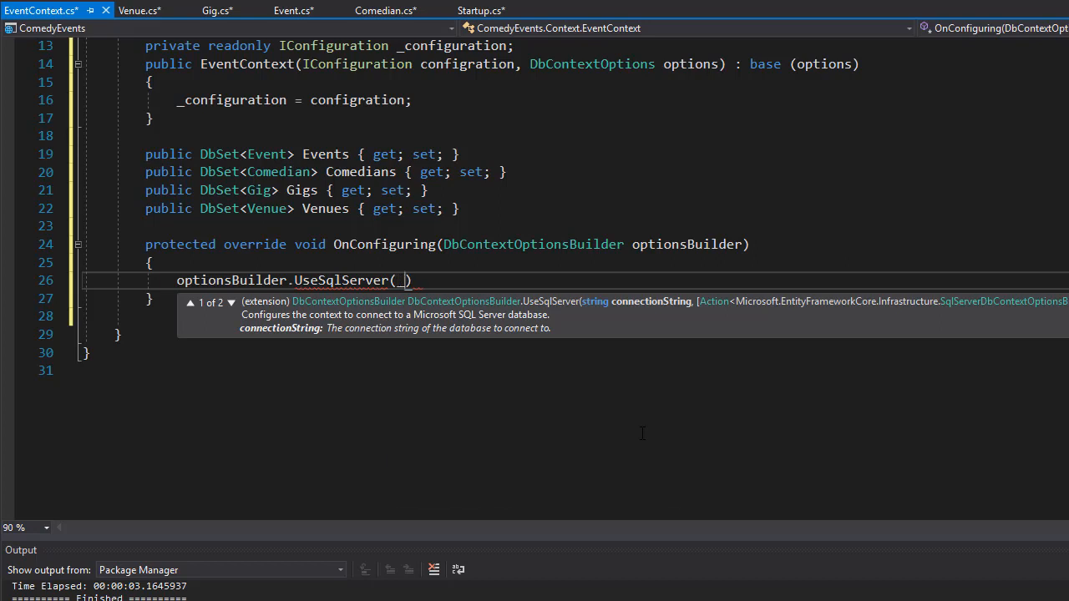
pyautogui.write('_configuration')
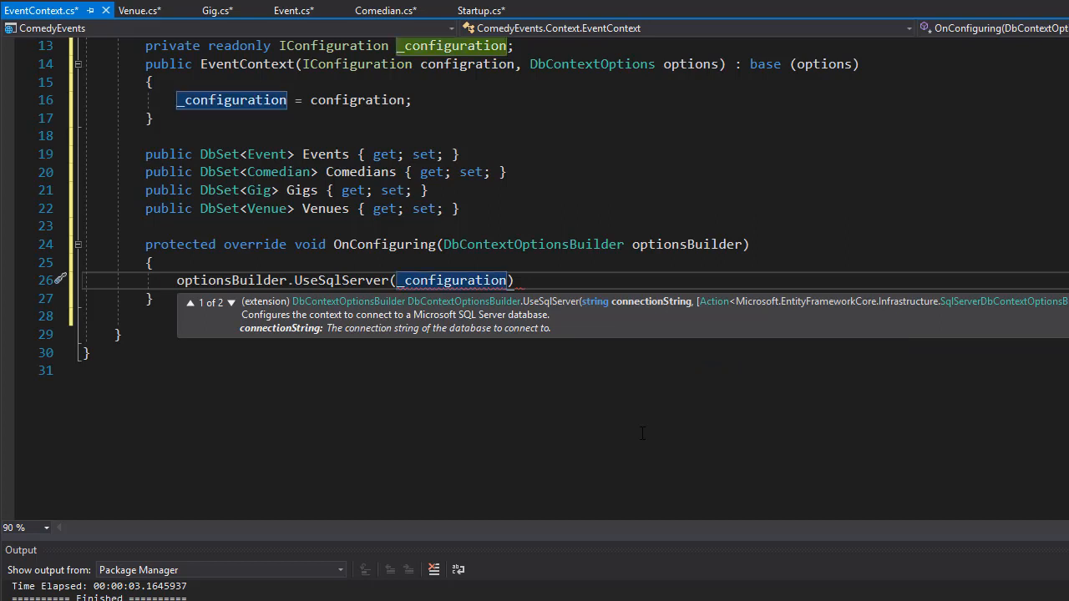
pyautogui.write('.Get')
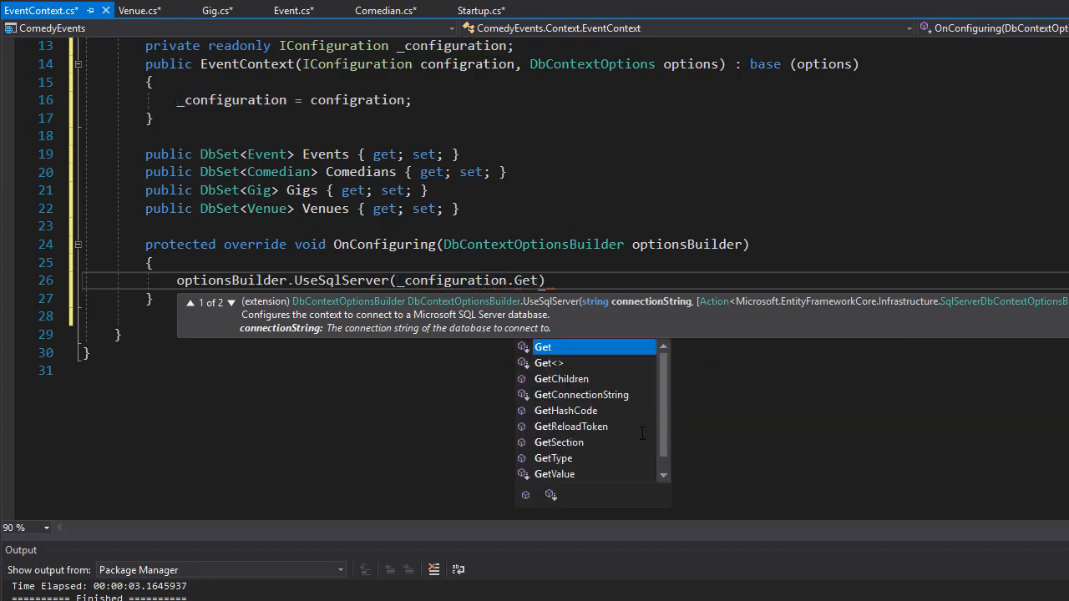
pyautogui.write('ConnectionString')
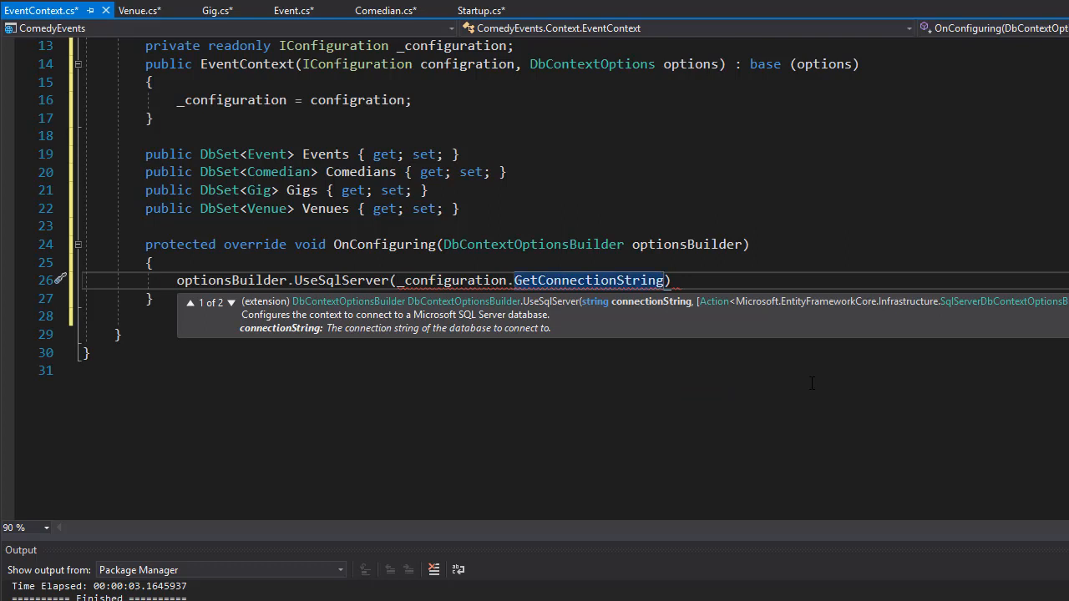
pyautogui.write('("')
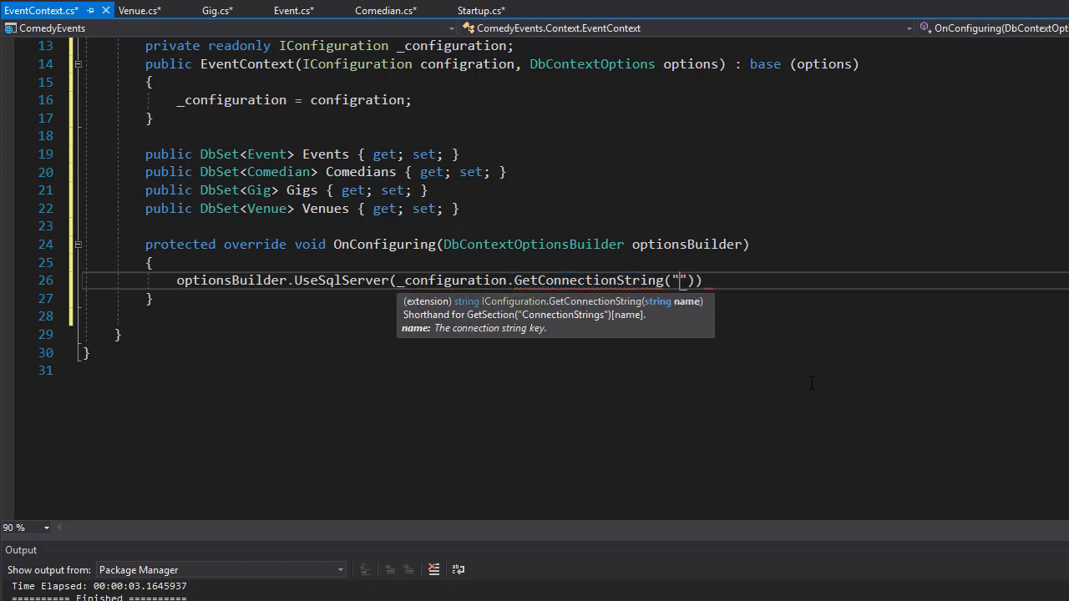
pyautogui.write('ComedyEvent')
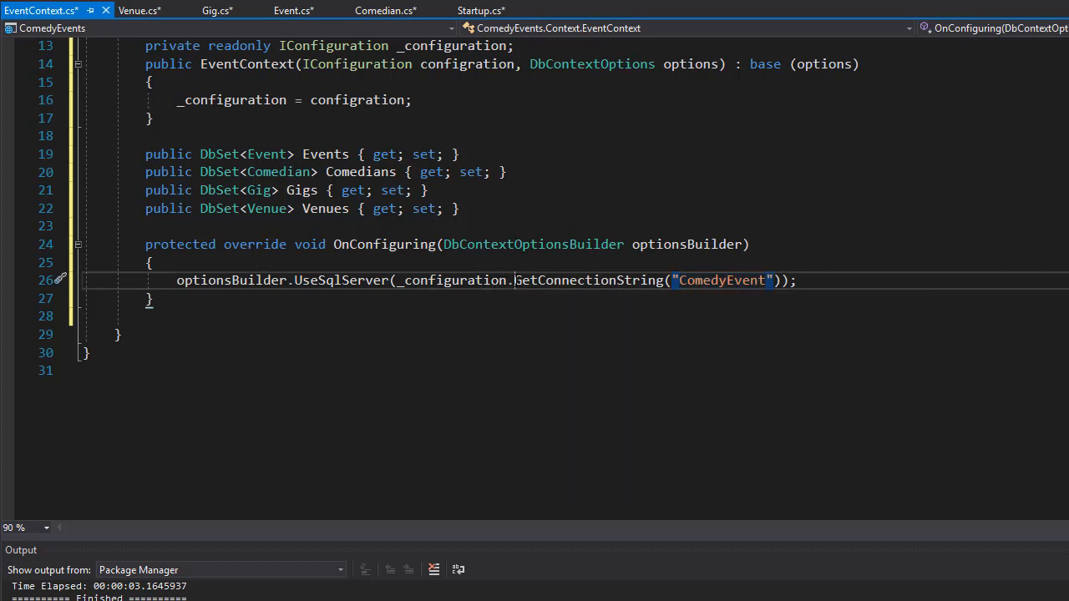
pyautogui.doubleClick(588, 281)
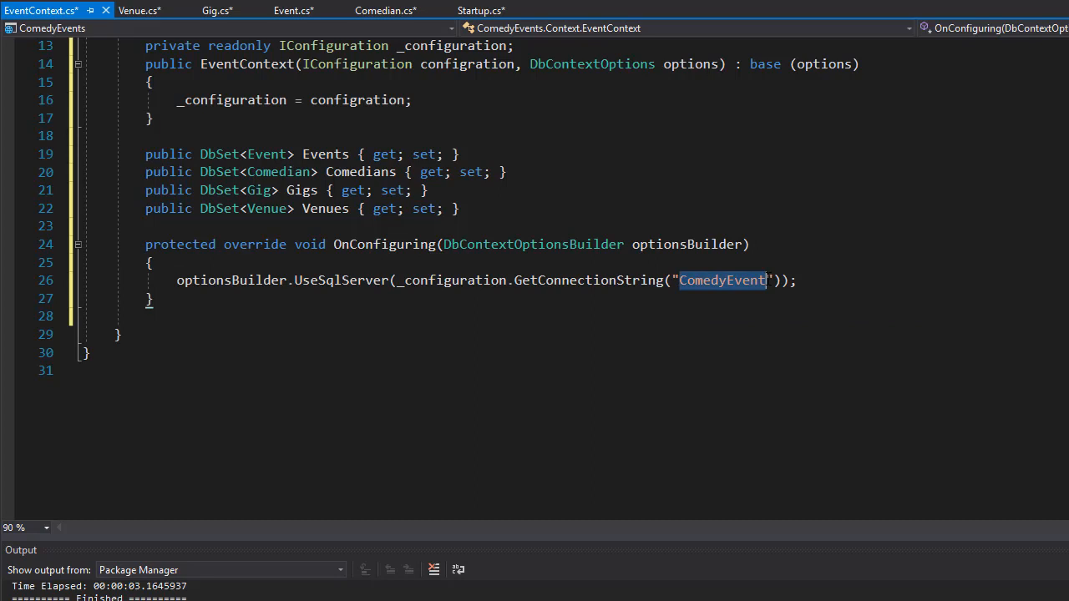
pyautogui.moveTo(721, 281)
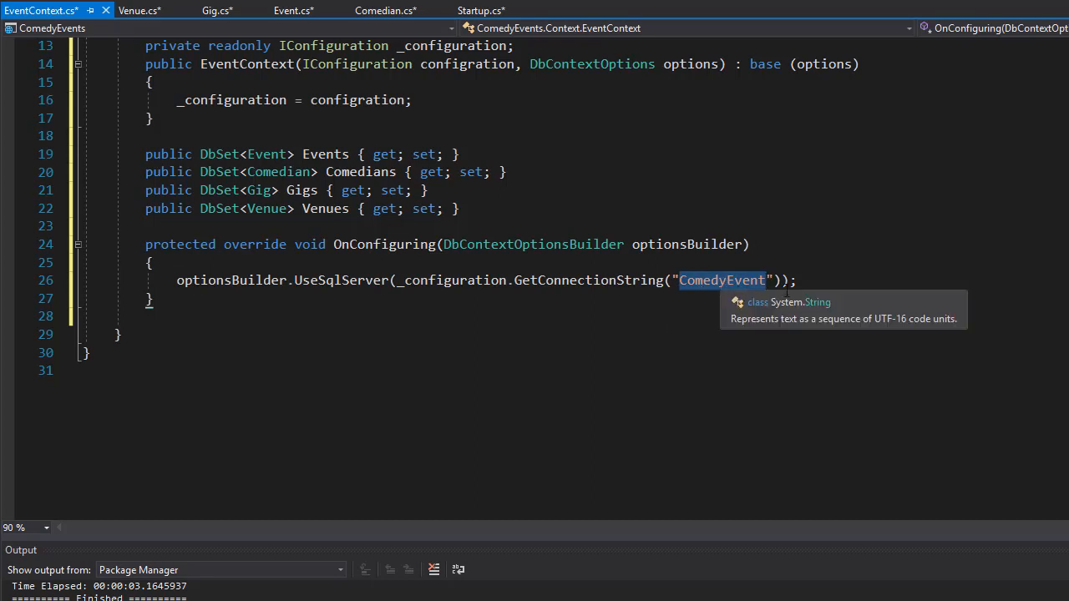
pyautogui.moveTo(1024, 257)
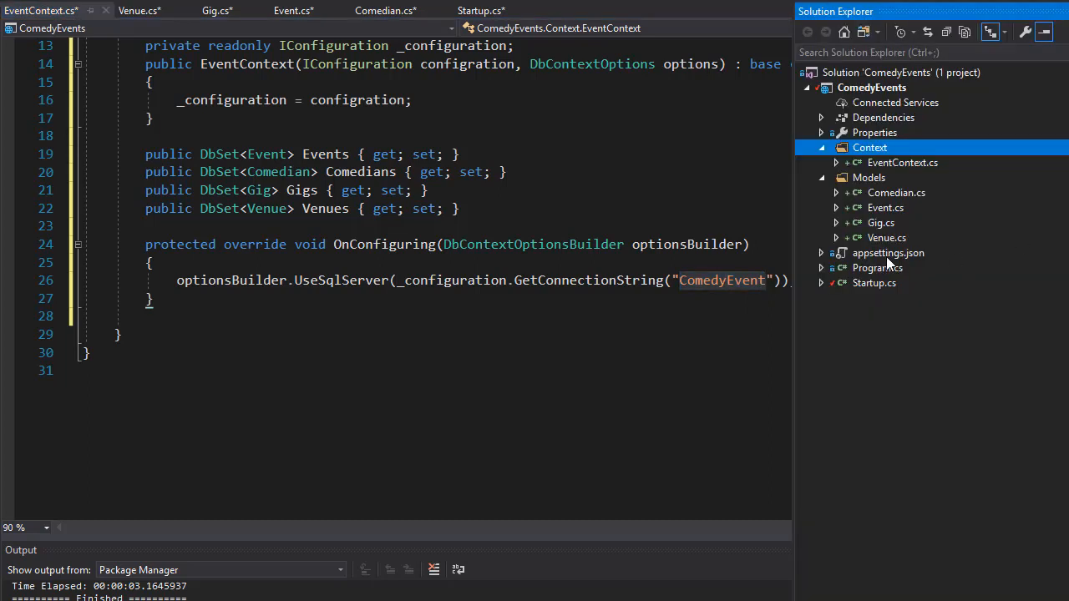
# - Add a "ConnectionStrings": { section after AllowedHosts in appsettings.json
pyautogui.click(888, 252)
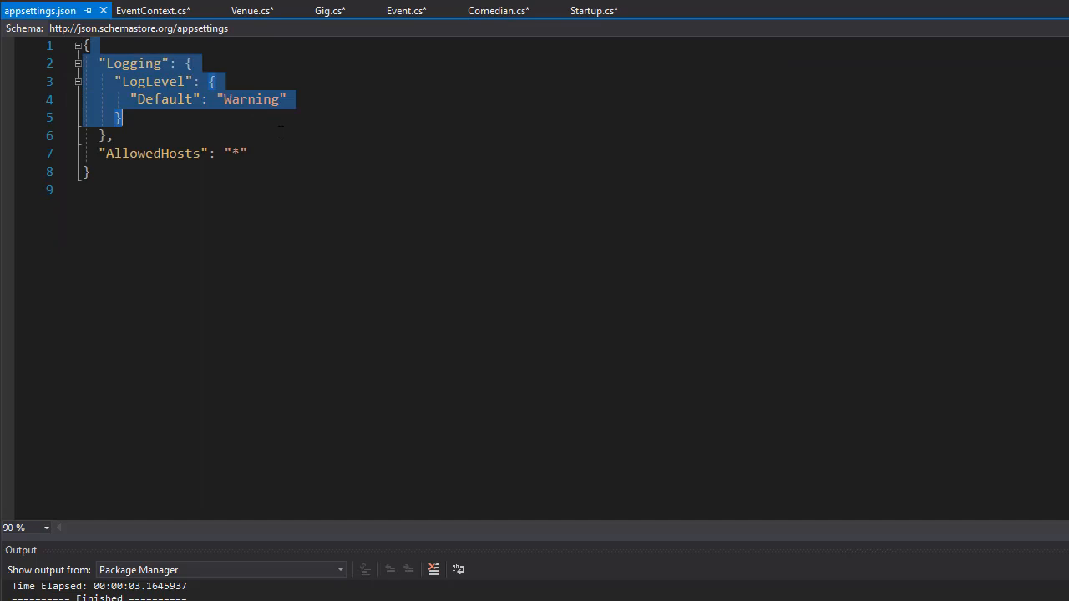
pyautogui.moveTo(287, 157)
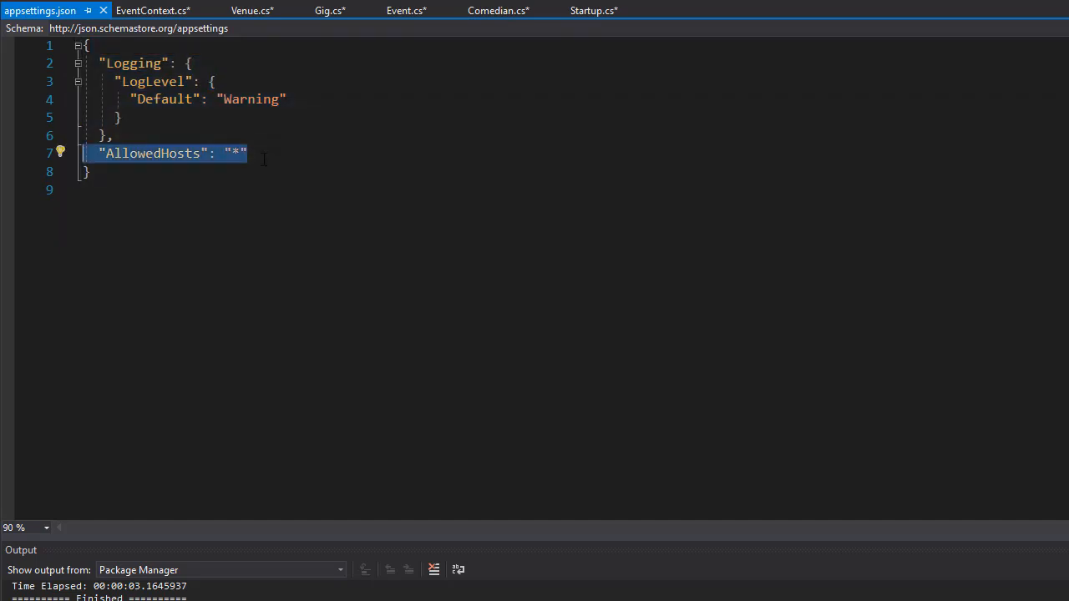
pyautogui.click(264, 153)
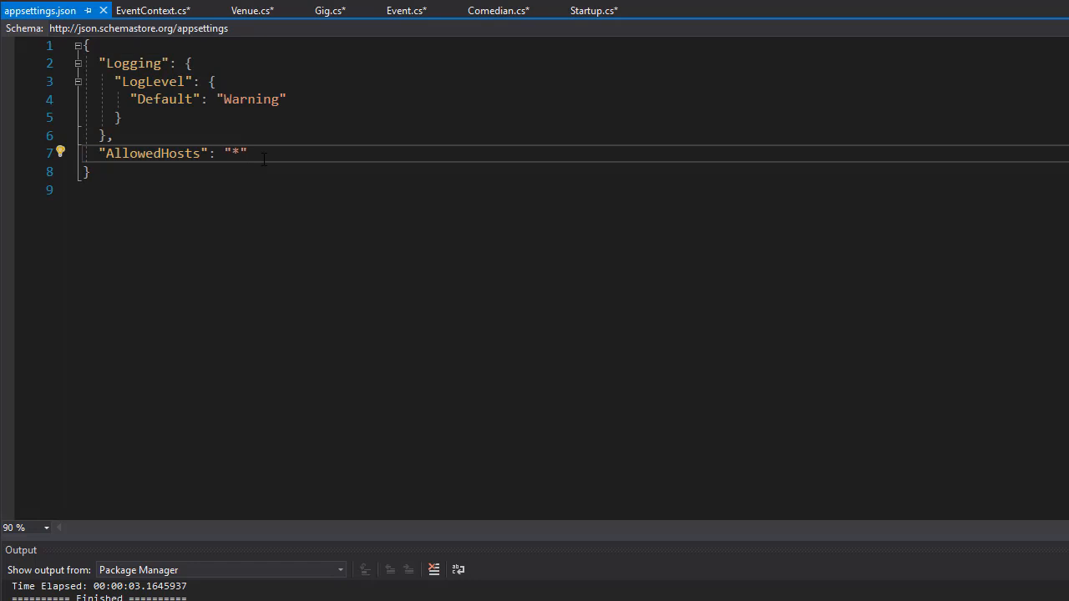
pyautogui.press('Return')
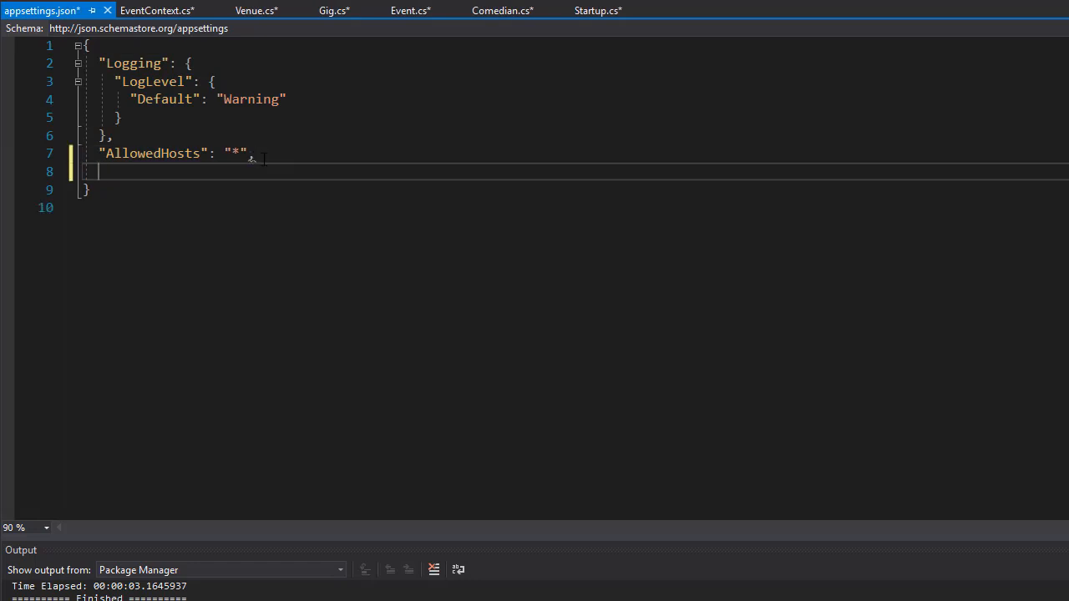
pyautogui.write('"Co"')
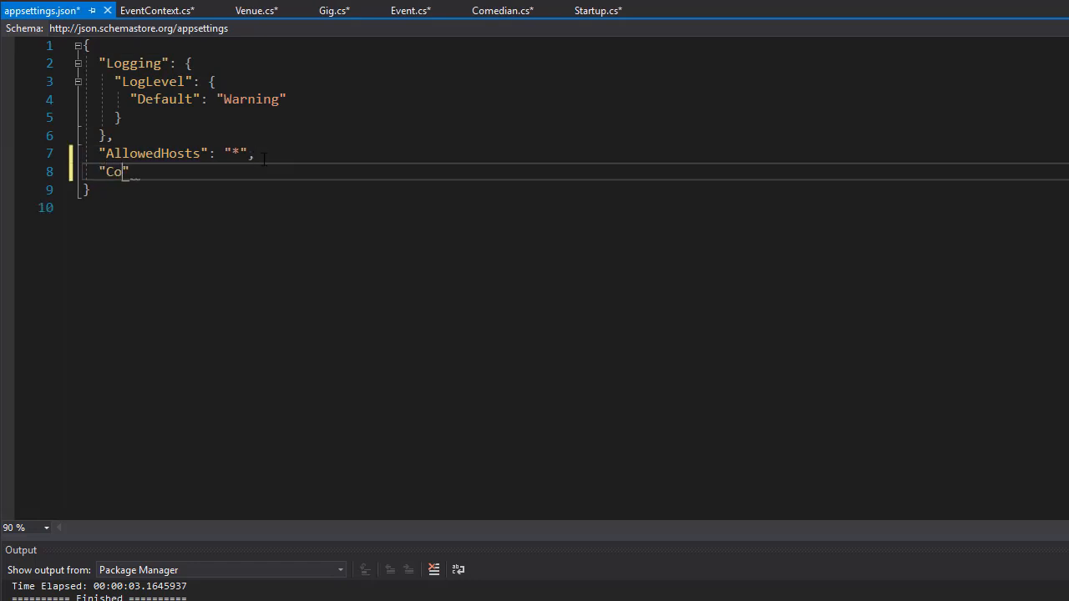
pyautogui.write('nnectionStr')
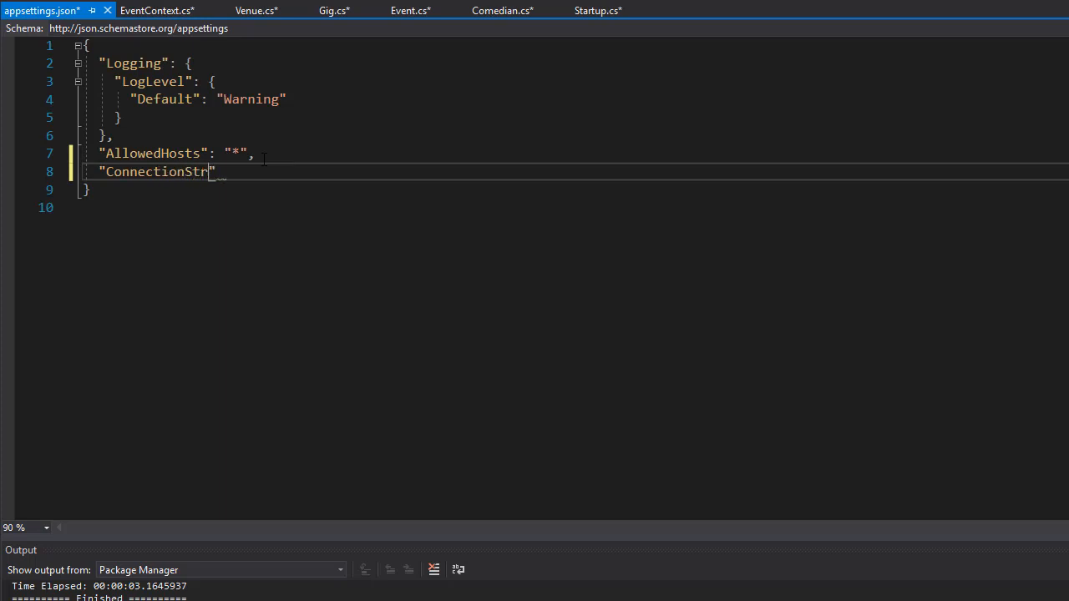
pyautogui.write('ings')
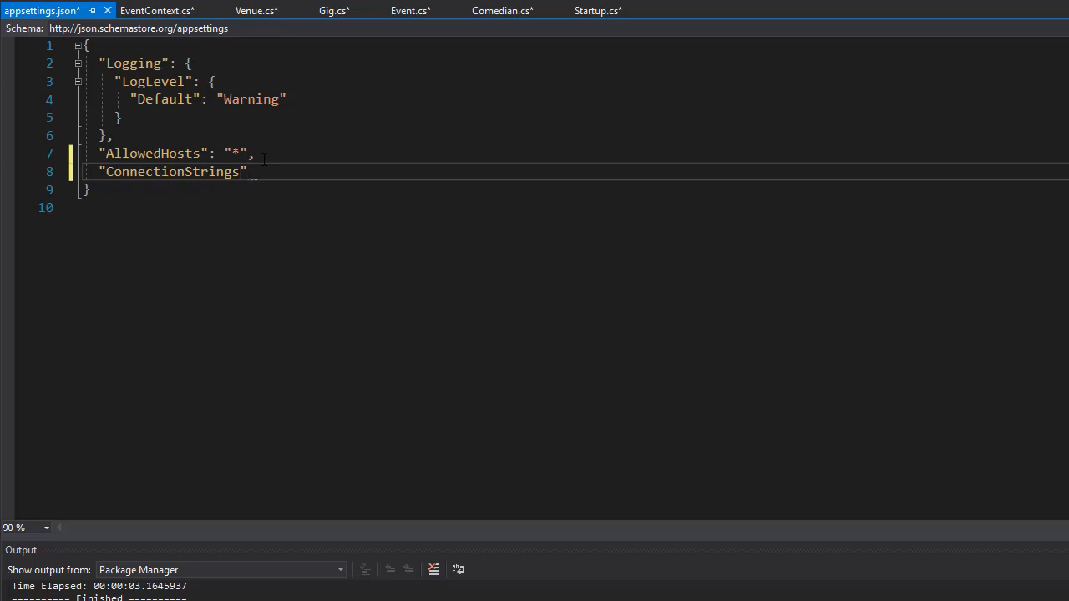
pyautogui.write(':')
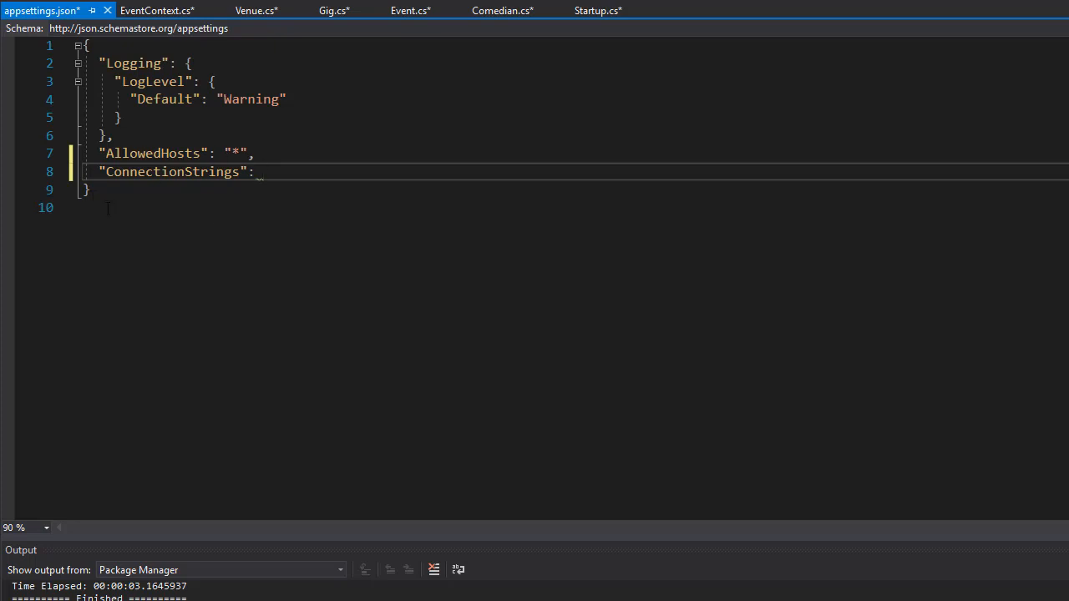
pyautogui.doubleClick(172, 170)
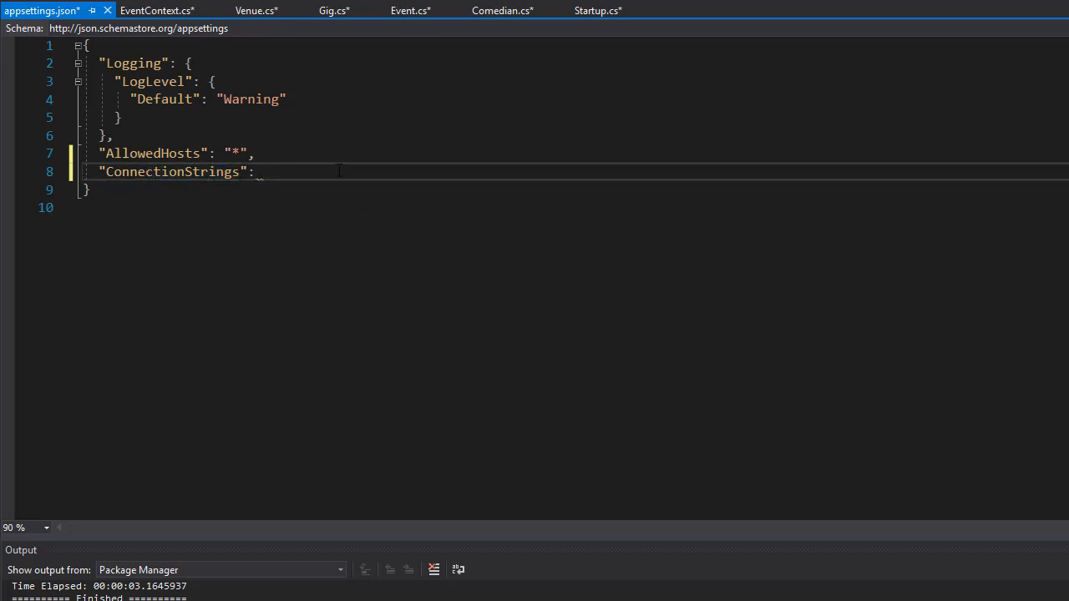
pyautogui.write('{')
pyautogui.write('"')
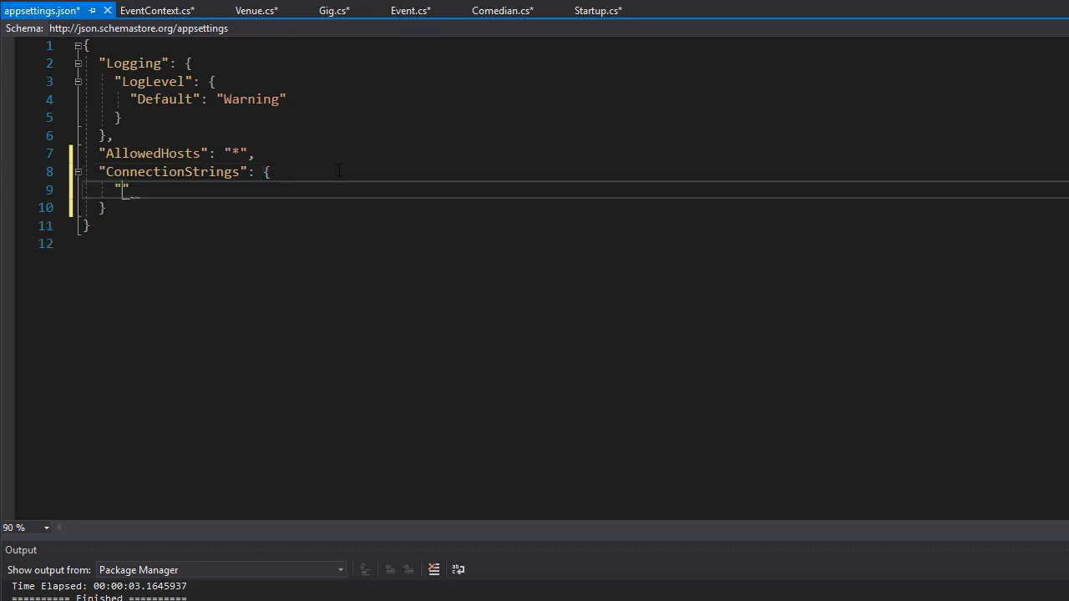
# - Add a ComedyEvent key, confirming the name matches EventContext, and open its string value
pyautogui.write('ComedyEv')
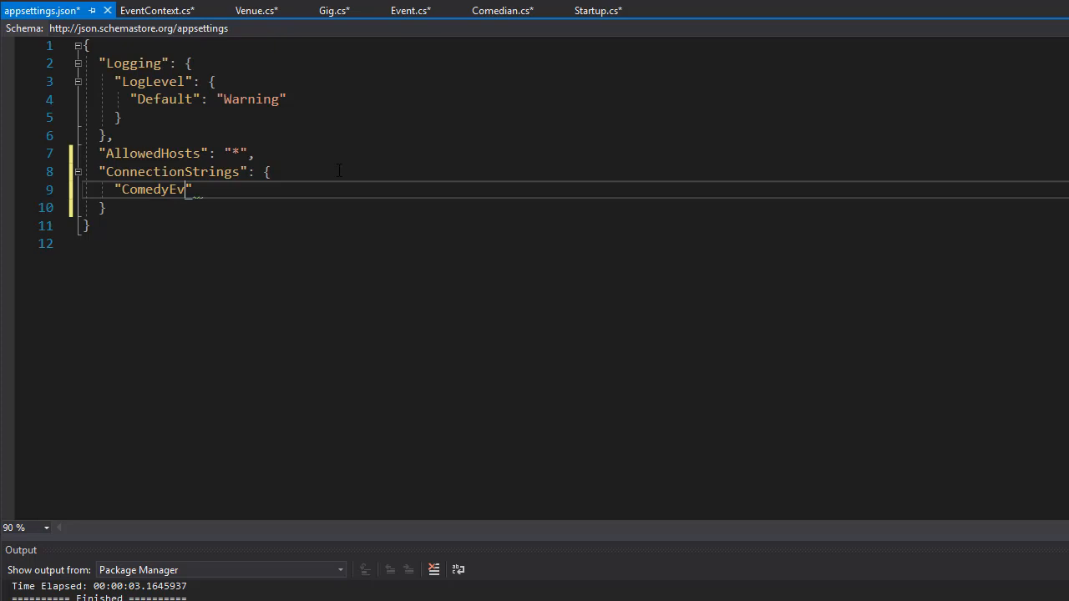
pyautogui.write('ent')
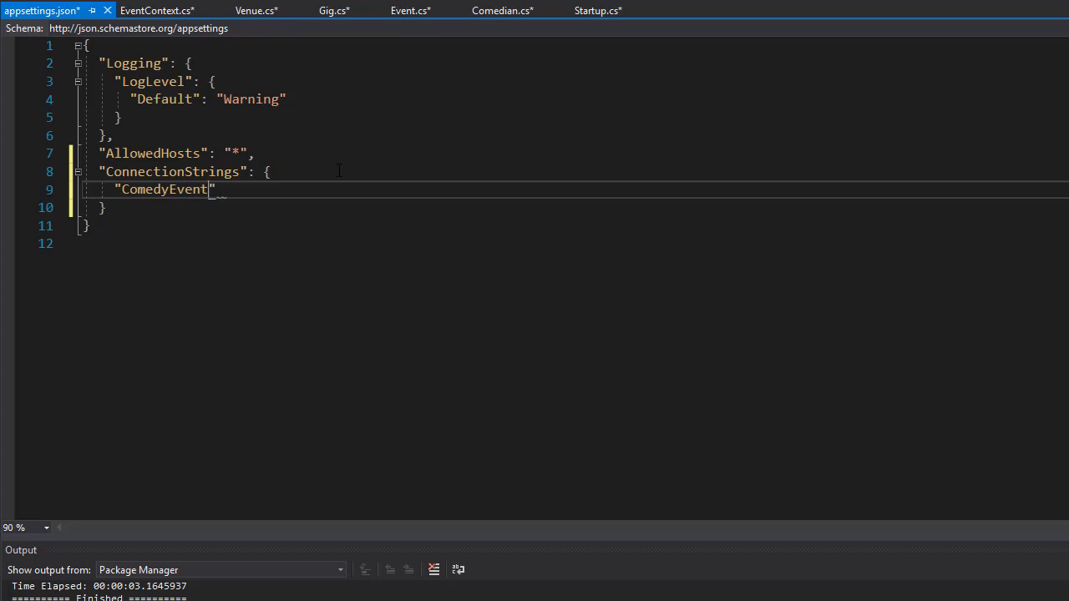
pyautogui.click(157, 10)
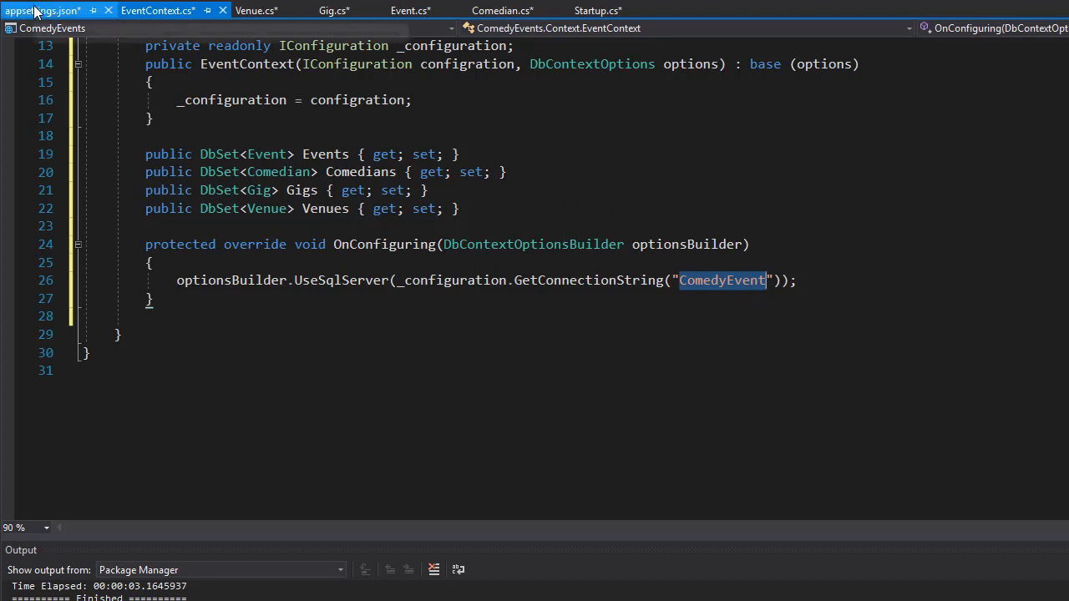
pyautogui.click(41, 10)
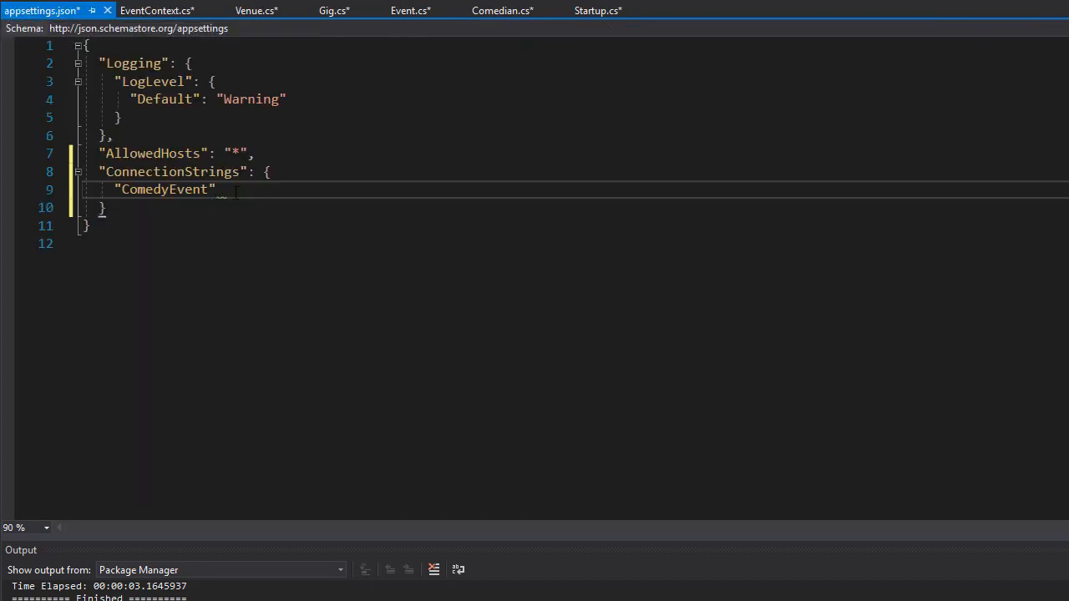
pyautogui.write(':')
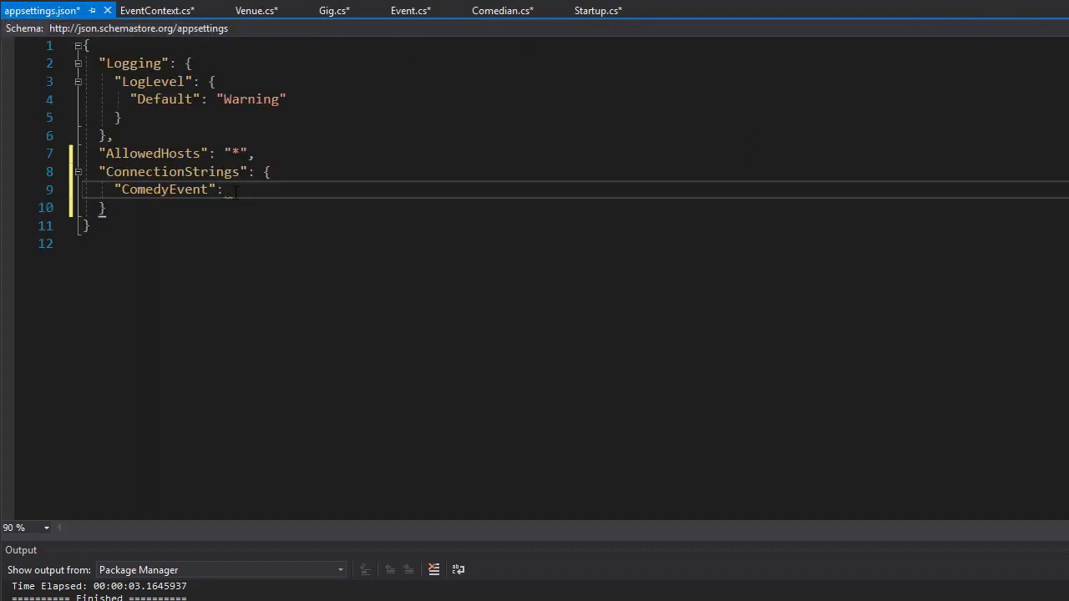
pyautogui.write('"')
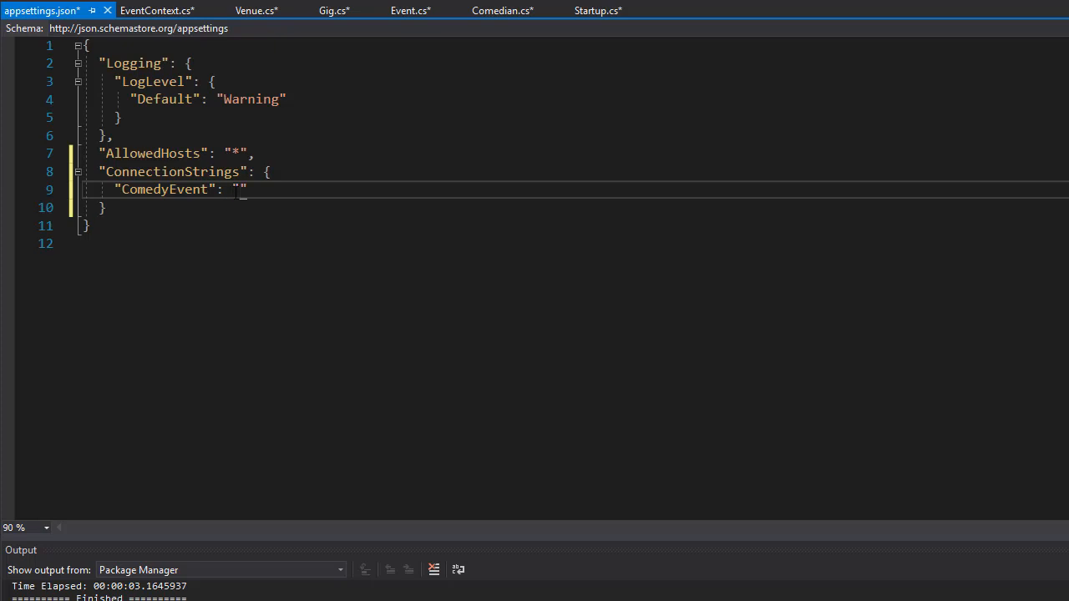
# - Write Data Source=(localDb)\\MSSQLLocalDB; as the start of the ComedyEvent value
pyautogui.write('Data')
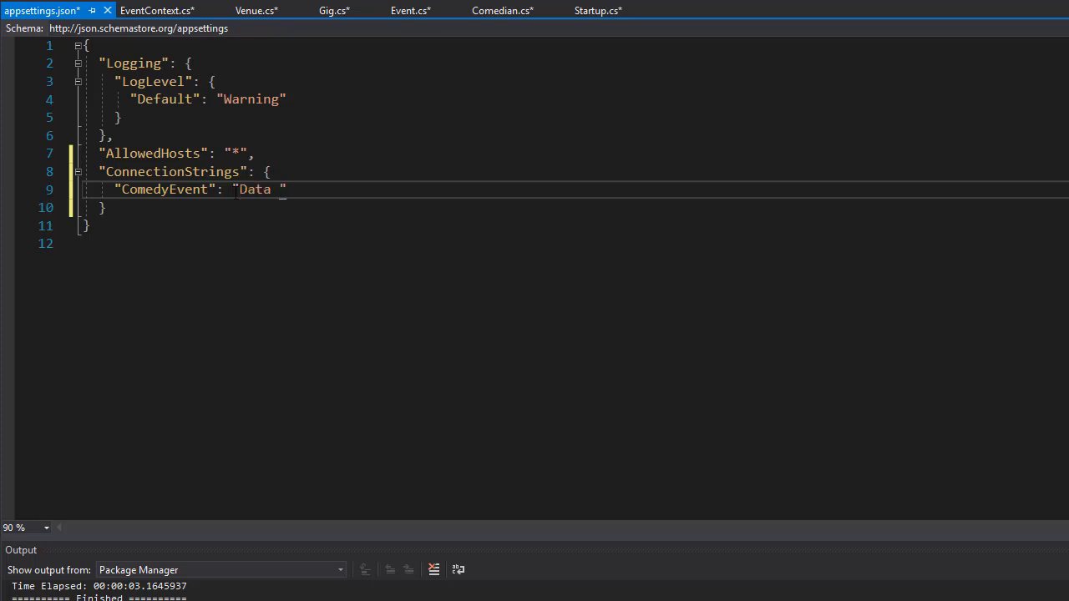
pyautogui.write('Source')
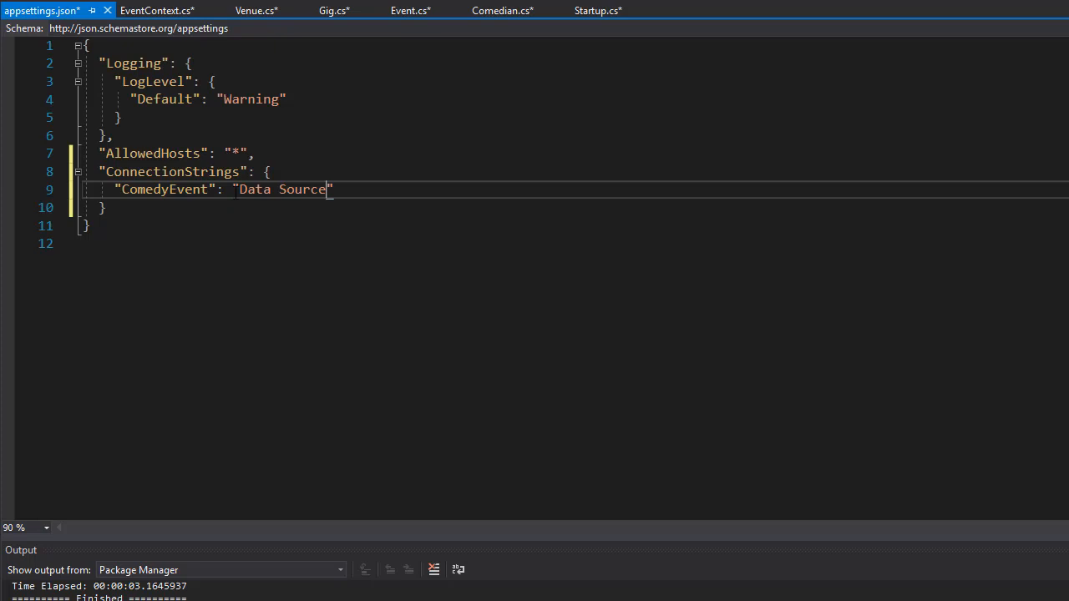
pyautogui.write('=')
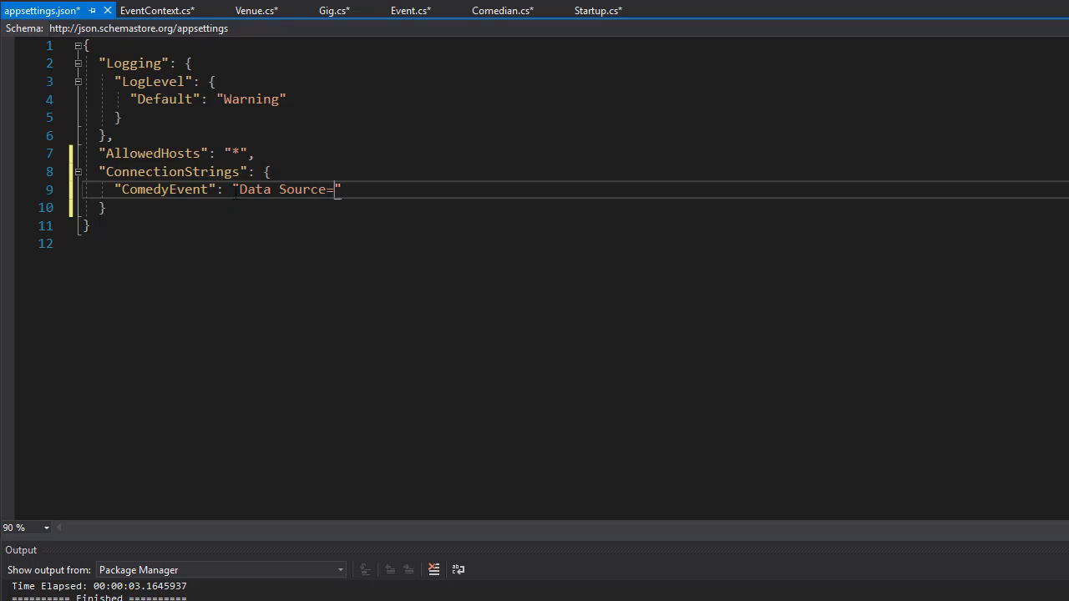
pyautogui.write('(')
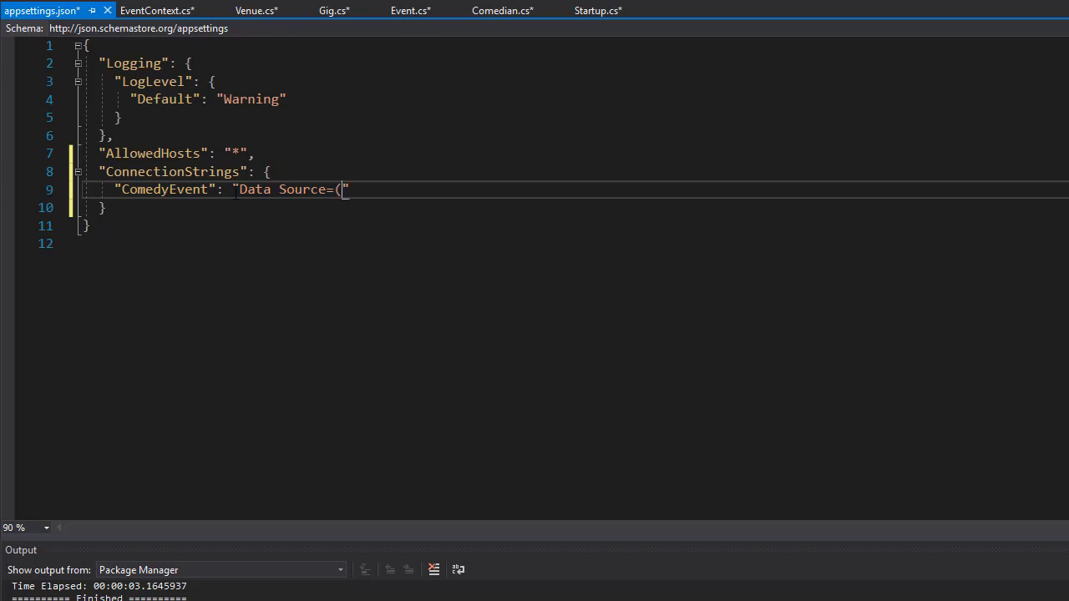
pyautogui.write('localDb')
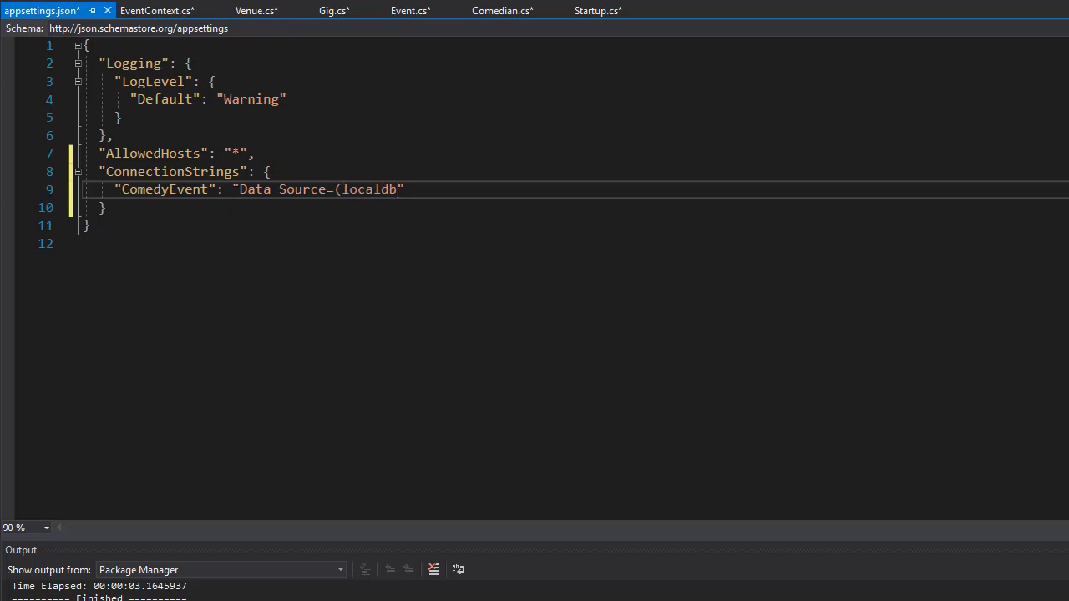
pyautogui.write('\\\\')
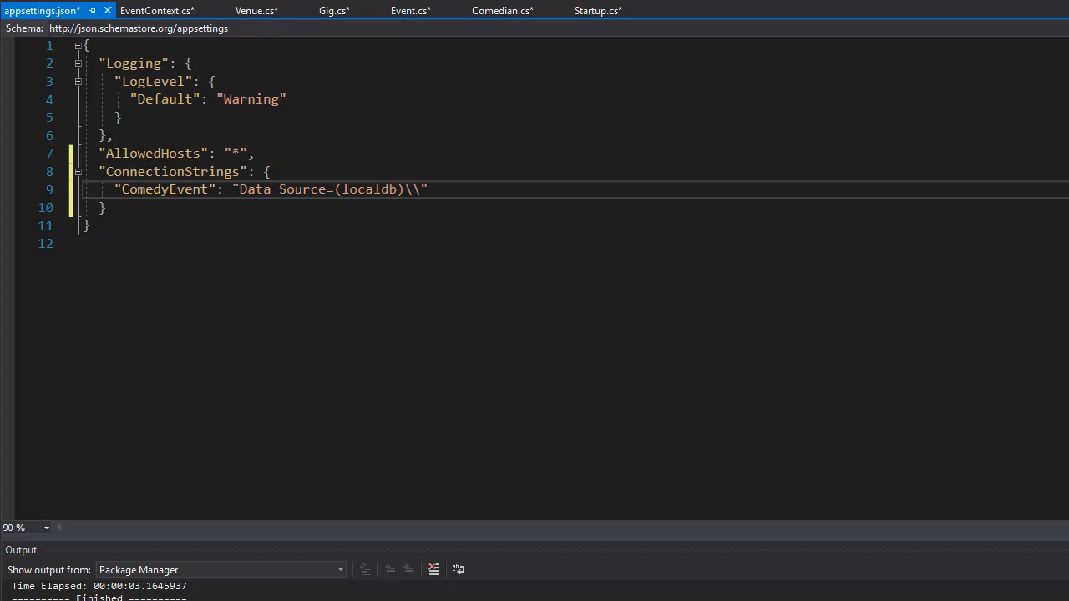
pyautogui.write('M')
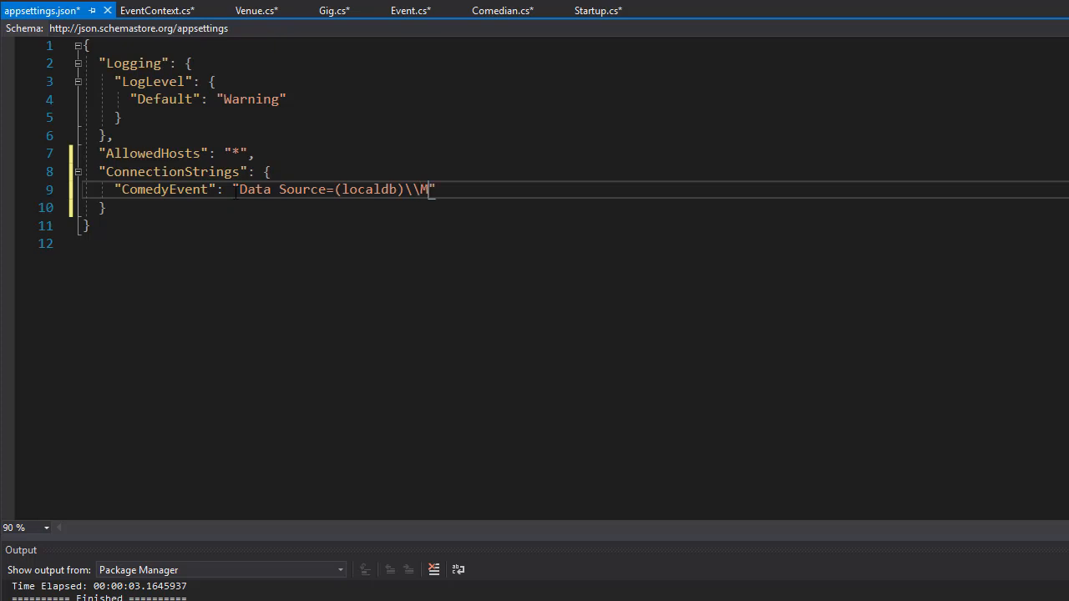
pyautogui.write('SSQ')
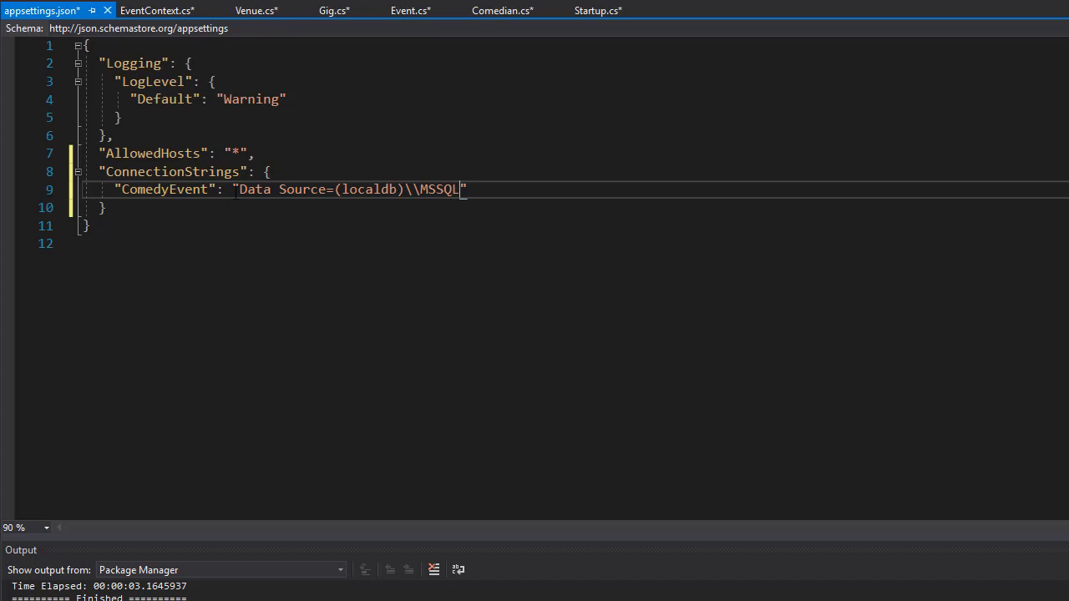
pyautogui.write('LocalDB')
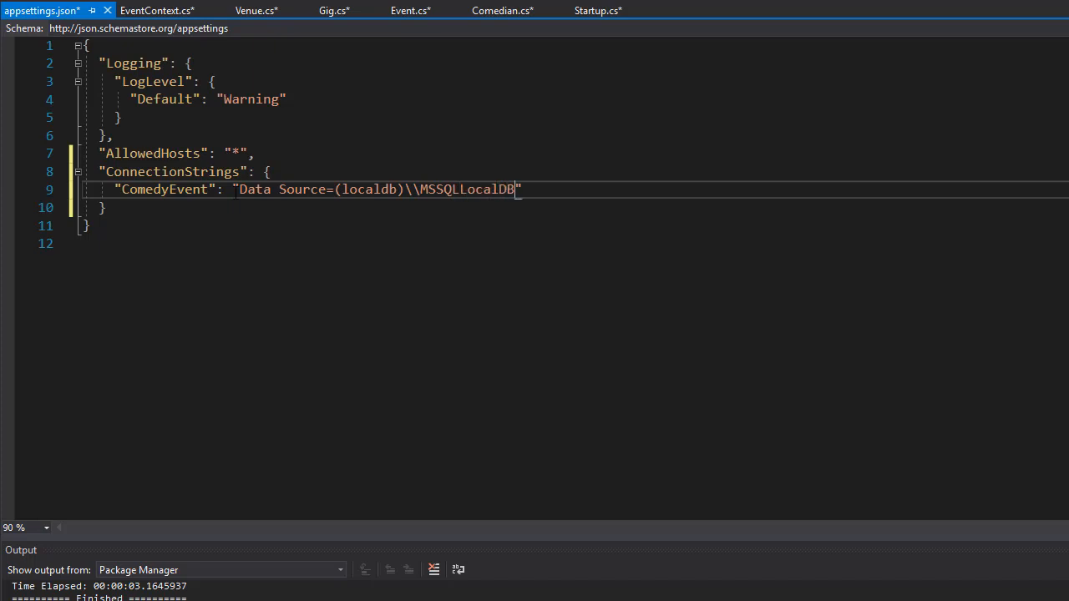
pyautogui.write(';')
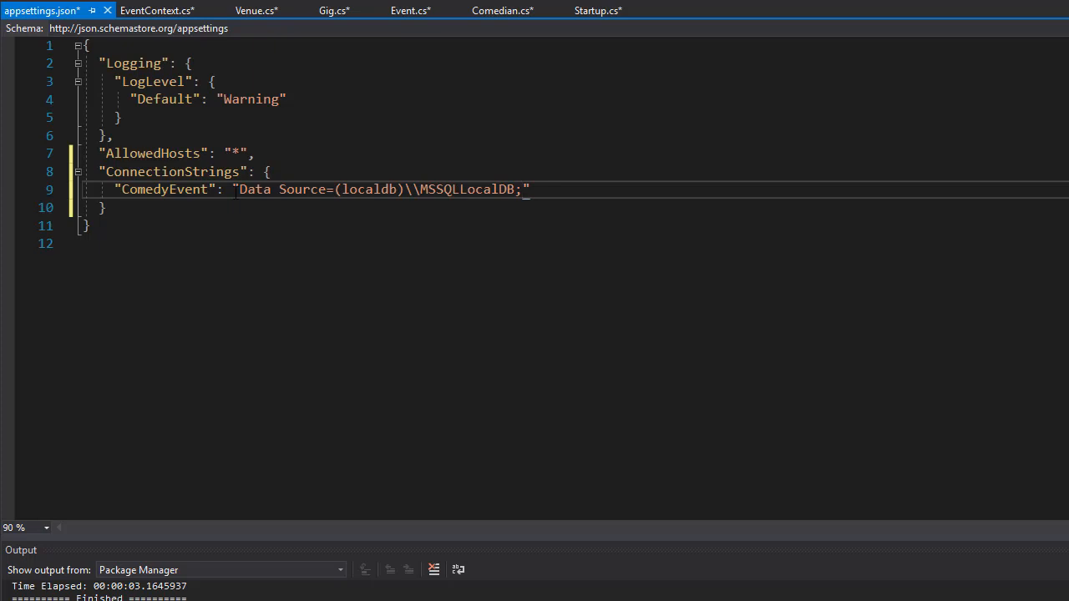
# - Append Intial Catalog=APIComedy; to the ComedyEvent connection string
pyautogui.write('Inti')
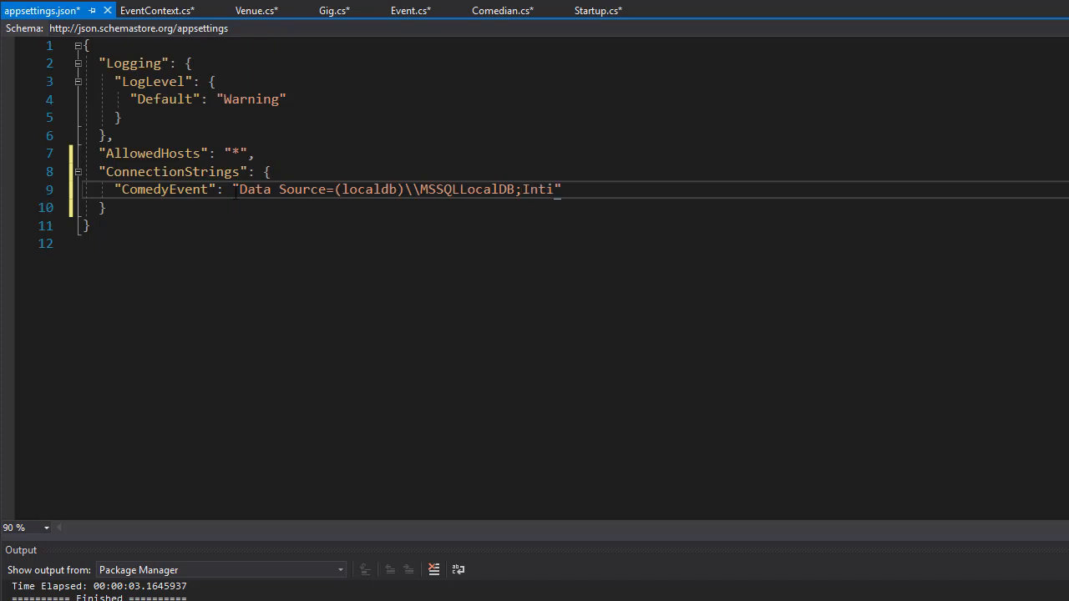
pyautogui.write('al Cate')
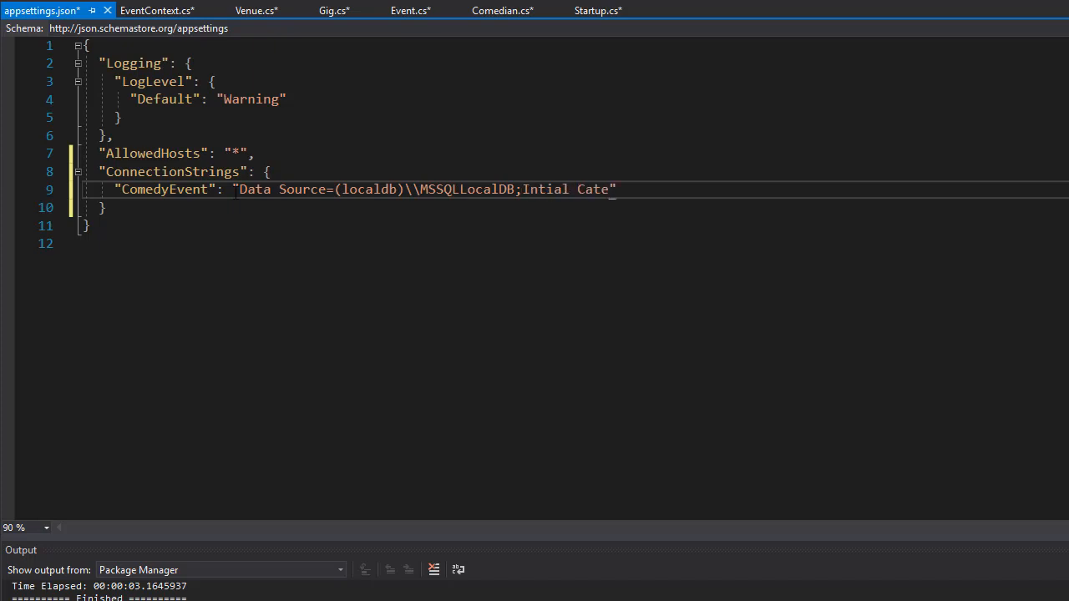
pyautogui.write('log')
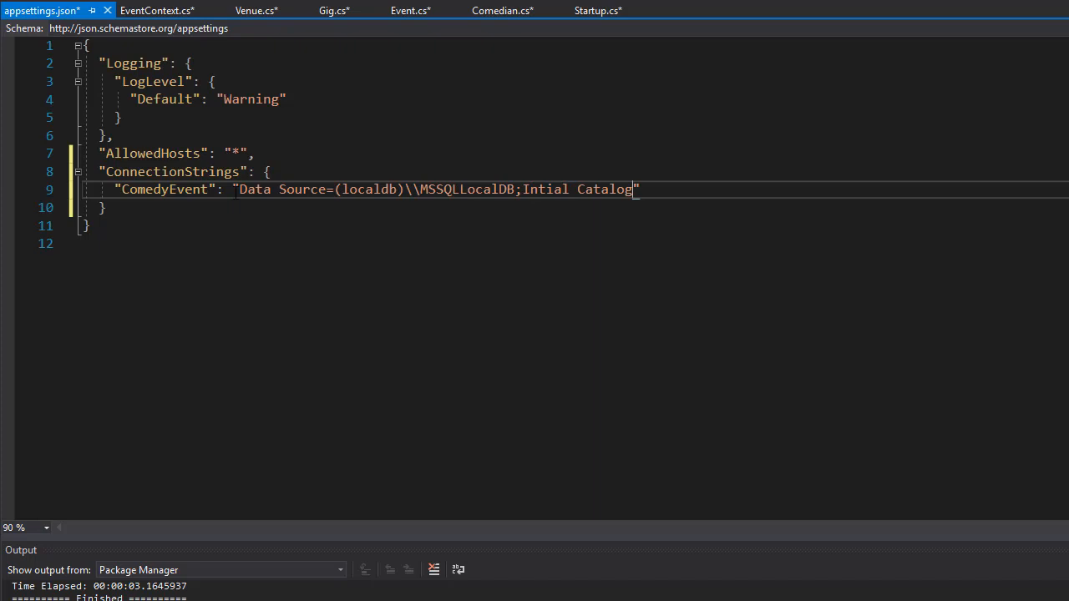
pyautogui.write('=')
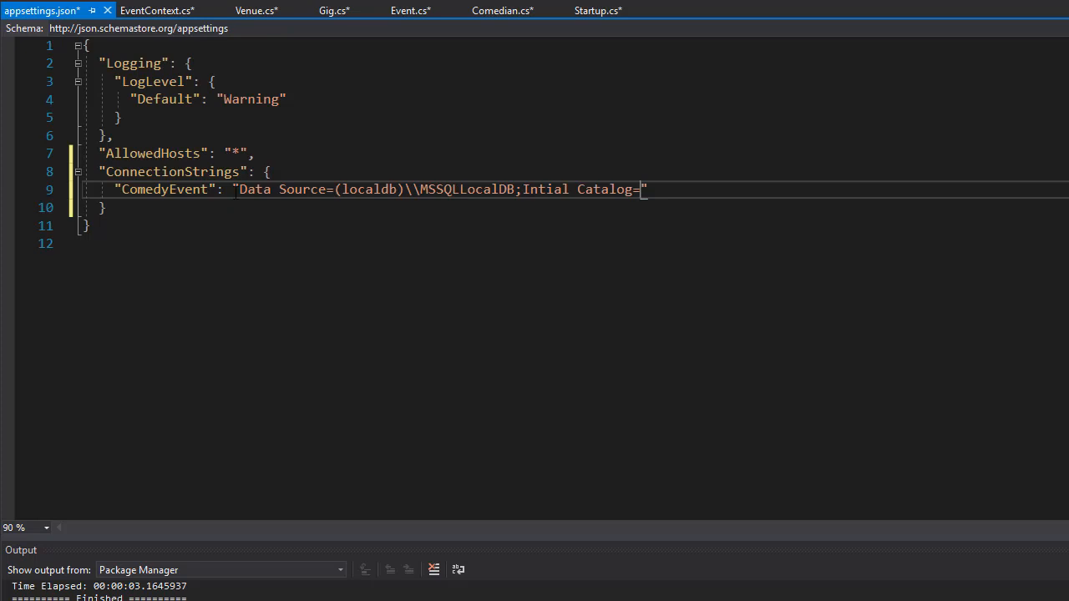
pyautogui.write('APICo')
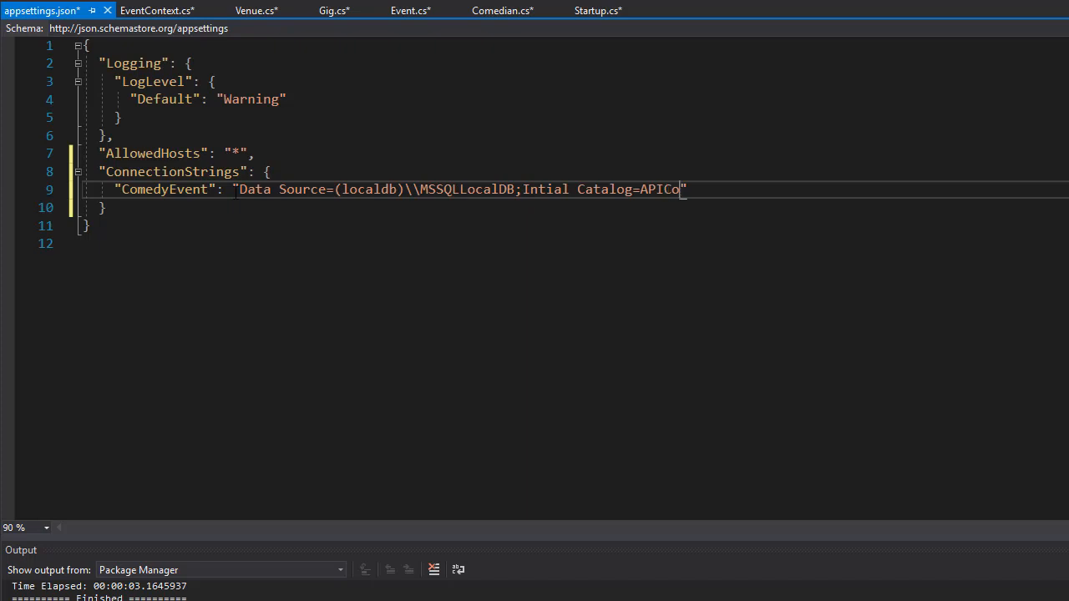
pyautogui.write('medy')
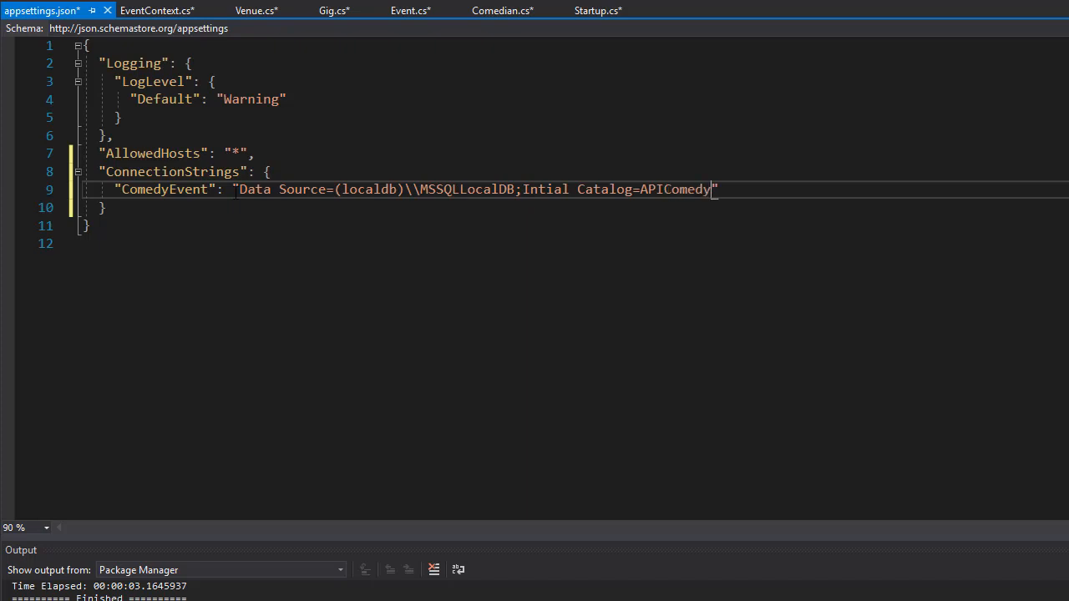
pyautogui.write(';')
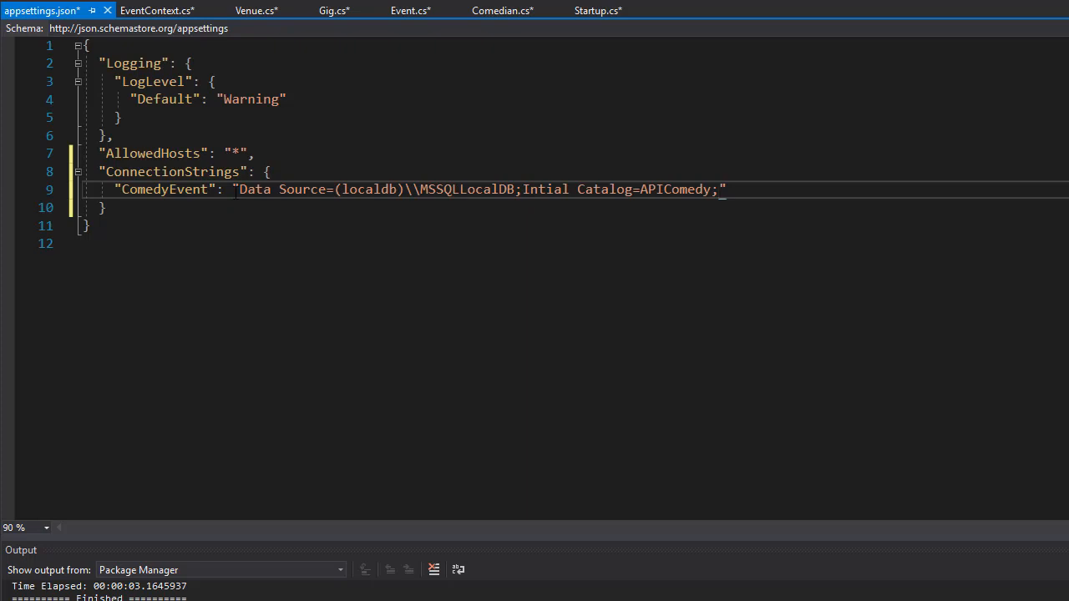
# - Append Integrated Security=true; after the catalog setting
pyautogui.write('Integrated Sec')
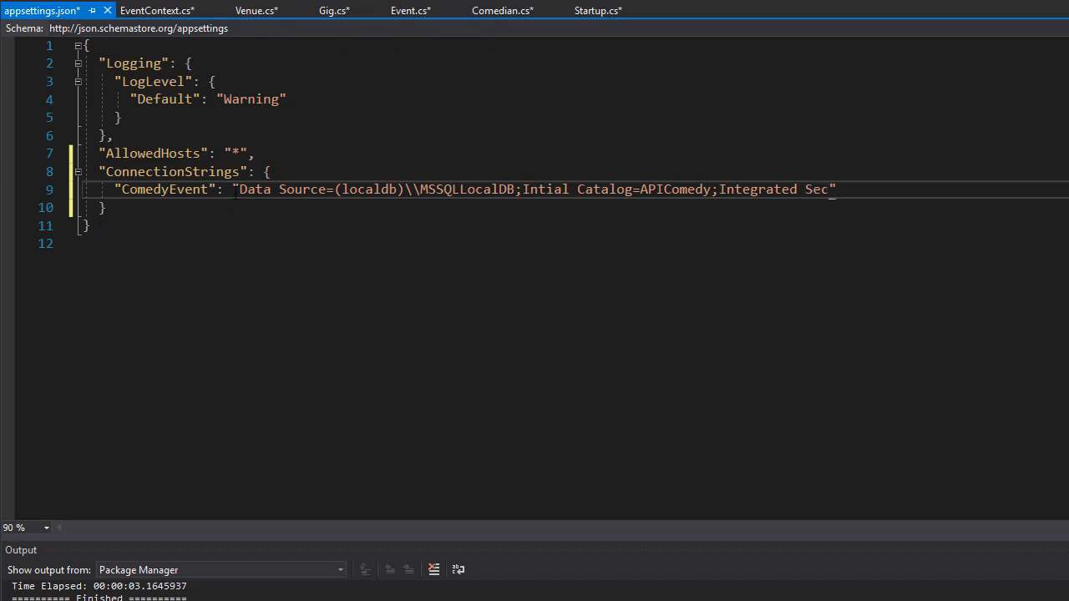
pyautogui.write('urity')
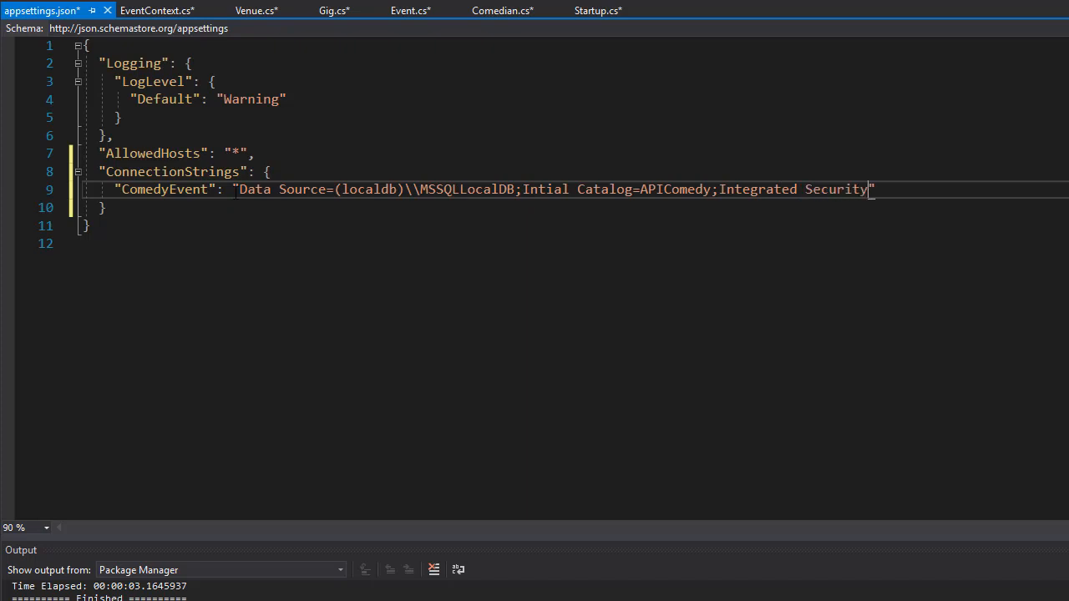
pyautogui.write('=t')
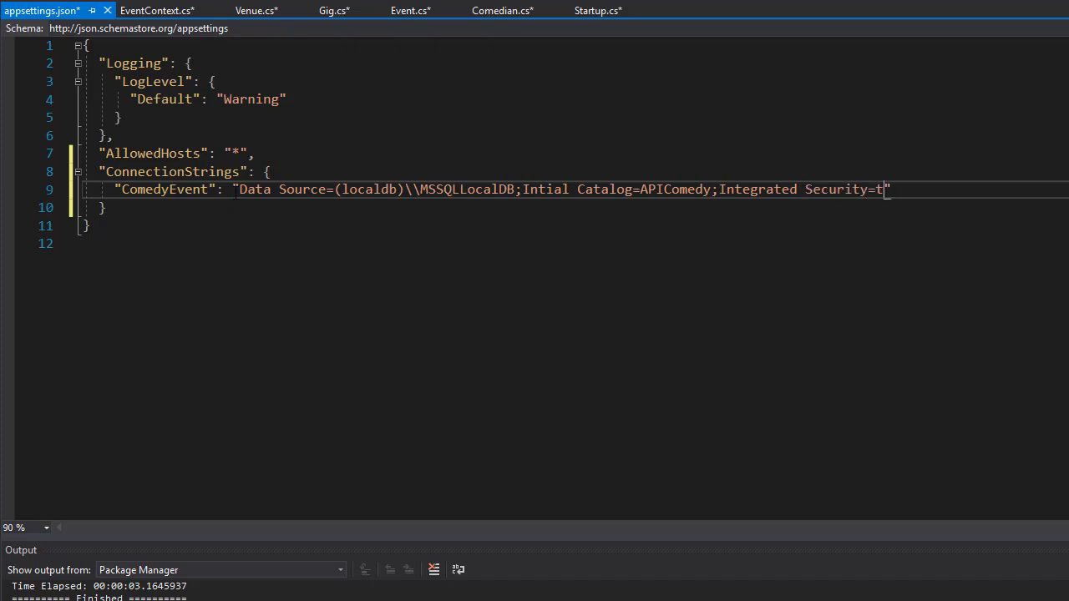
pyautogui.write('rue;')
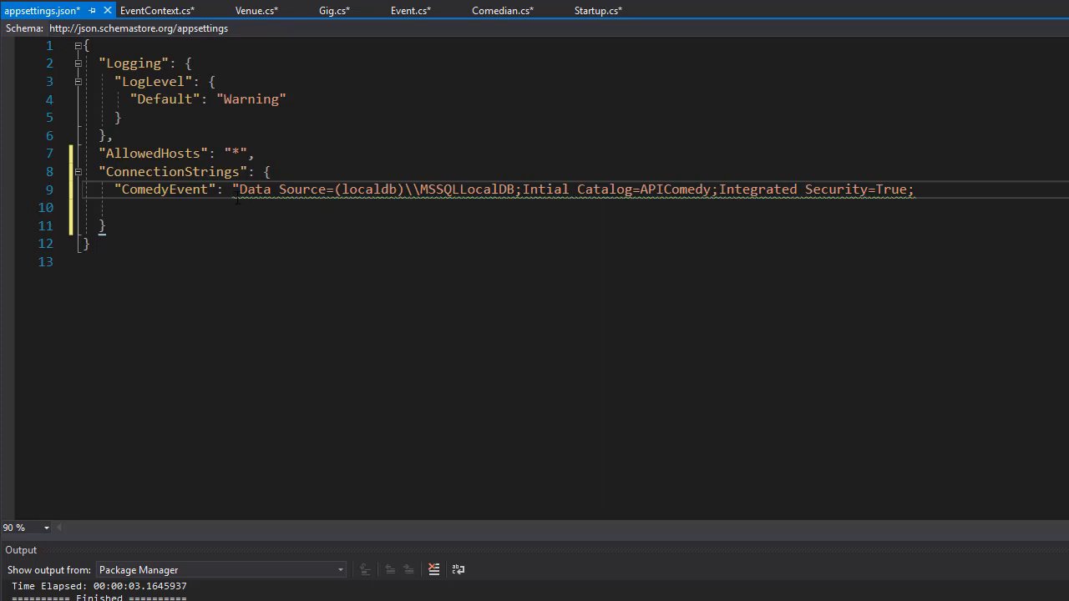
# - Move the value to its own line and finish it with Connect Timeout=30 and the closing quote
pyautogui.press('Enter')
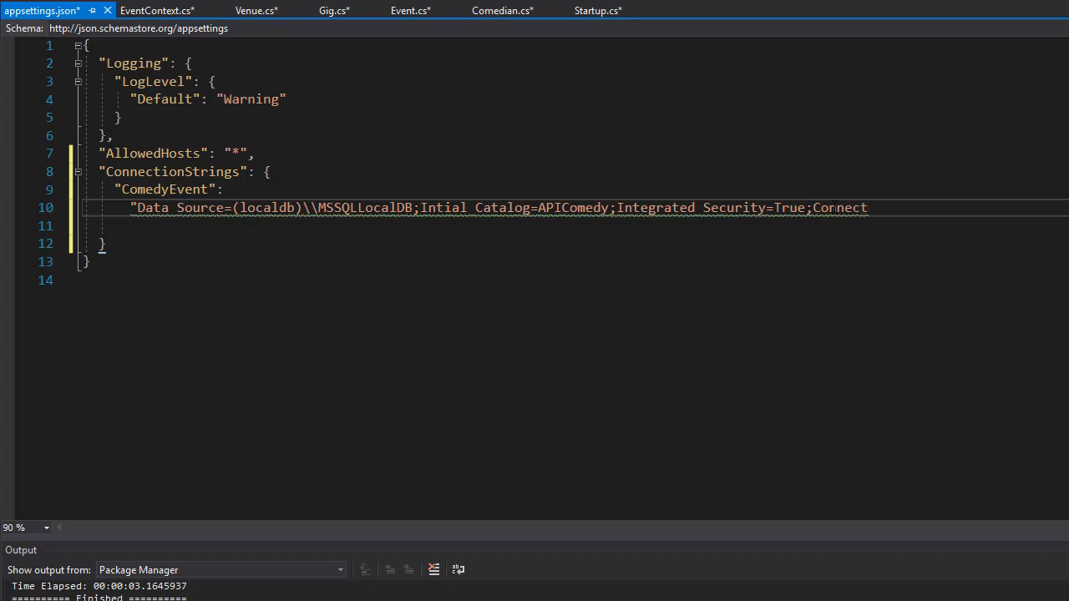
pyautogui.write('Timeout')
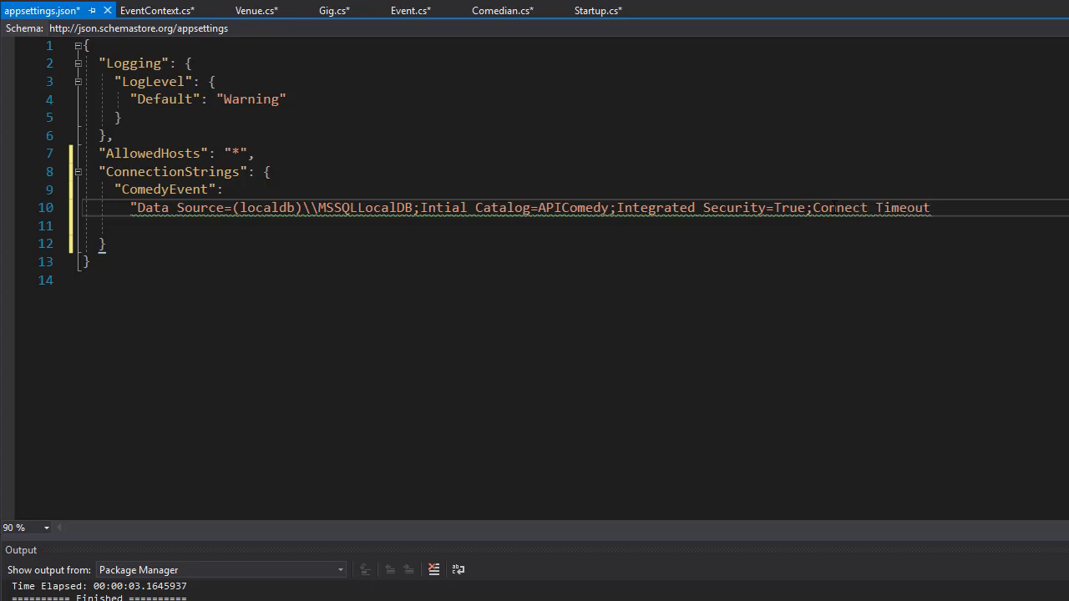
pyautogui.write('30')
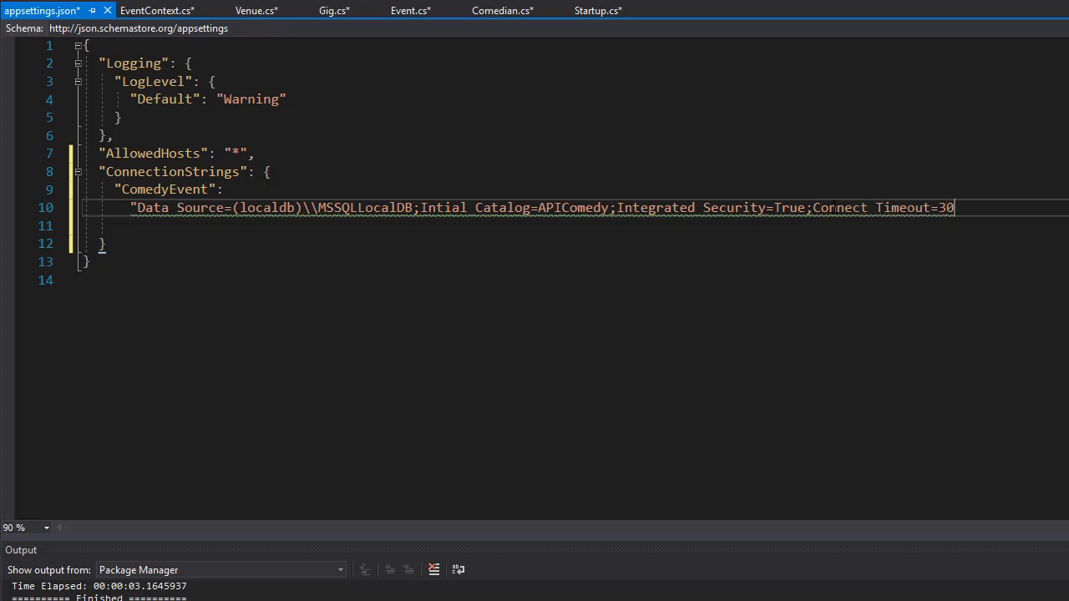
pyautogui.write('"')
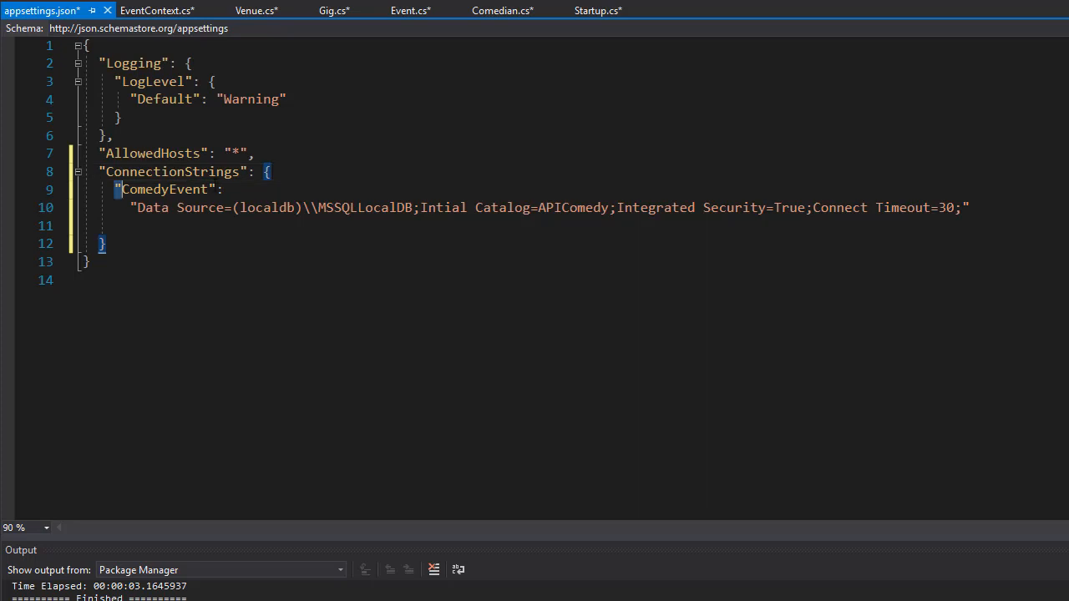
pyautogui.doubleClick(165, 191)
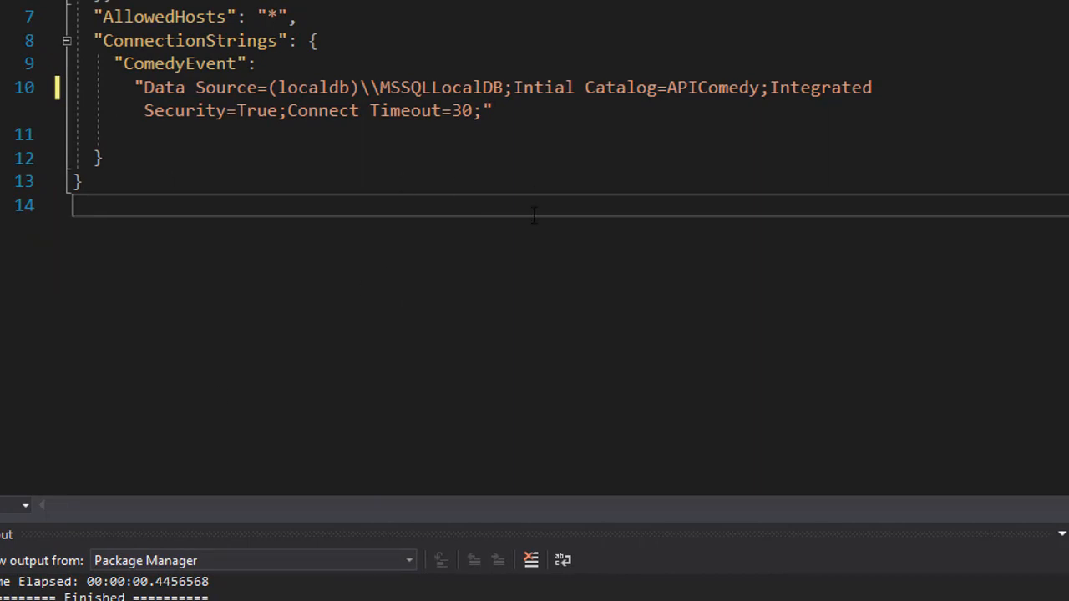
# - Correct 'Intial' to 'Initial Catalog', then return to EventContext.cs showing OnConfiguring
pyautogui.click(515, 87)
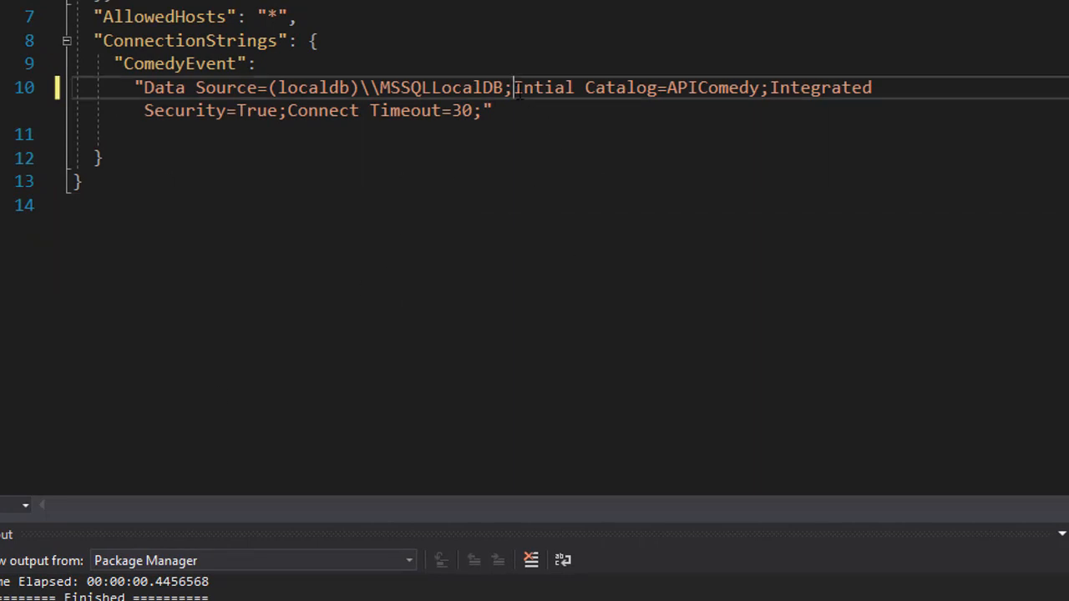
pyautogui.doubleClick(544, 86)
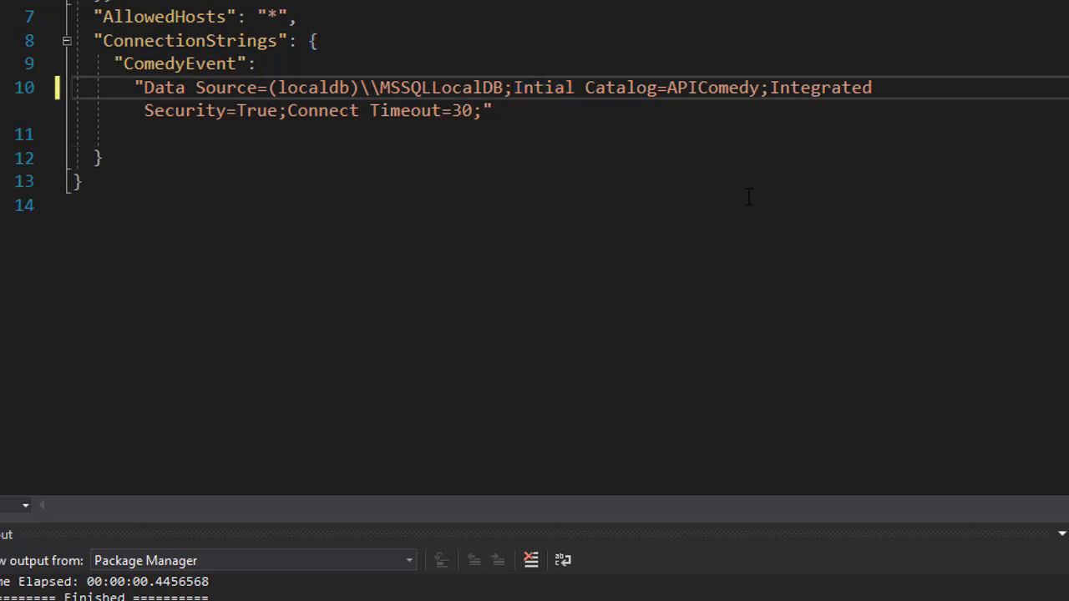
pyautogui.moveTo(504, 180)
pyautogui.write('i')
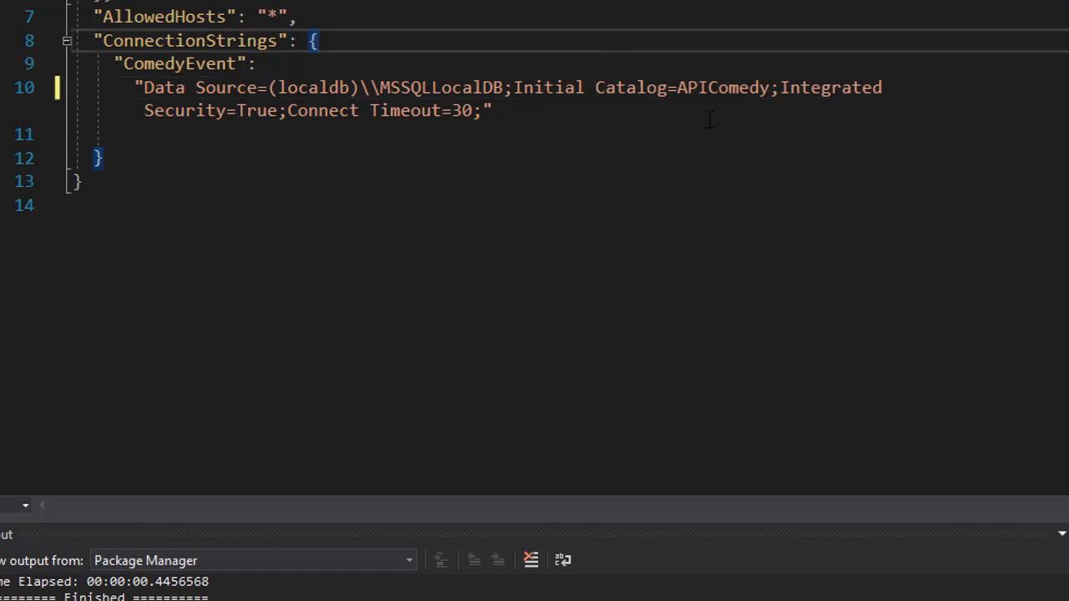
pyautogui.doubleClick(722, 87)
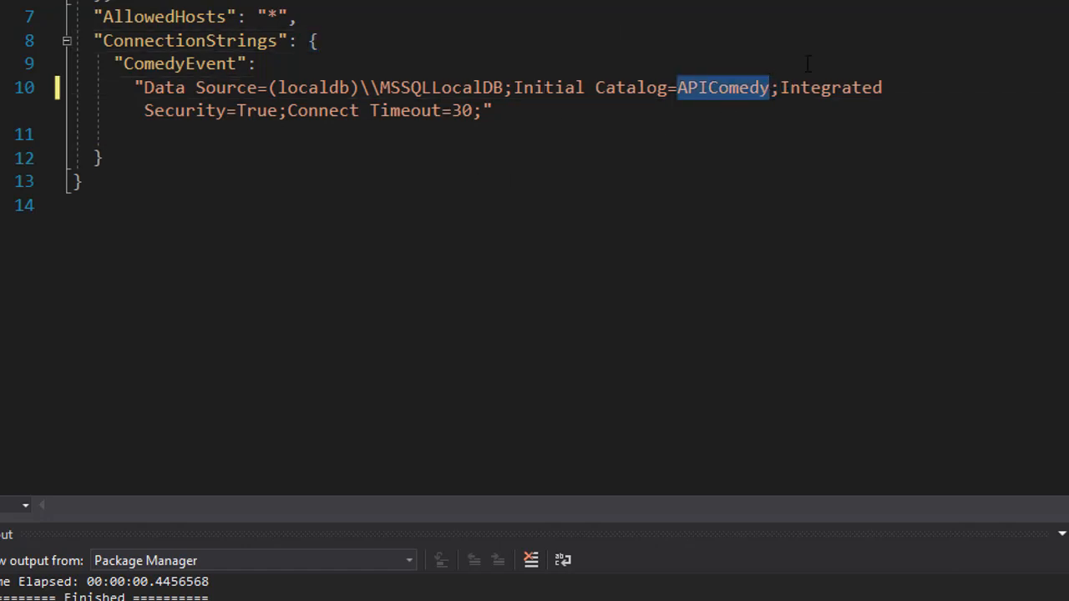
pyautogui.moveTo(896, 7)
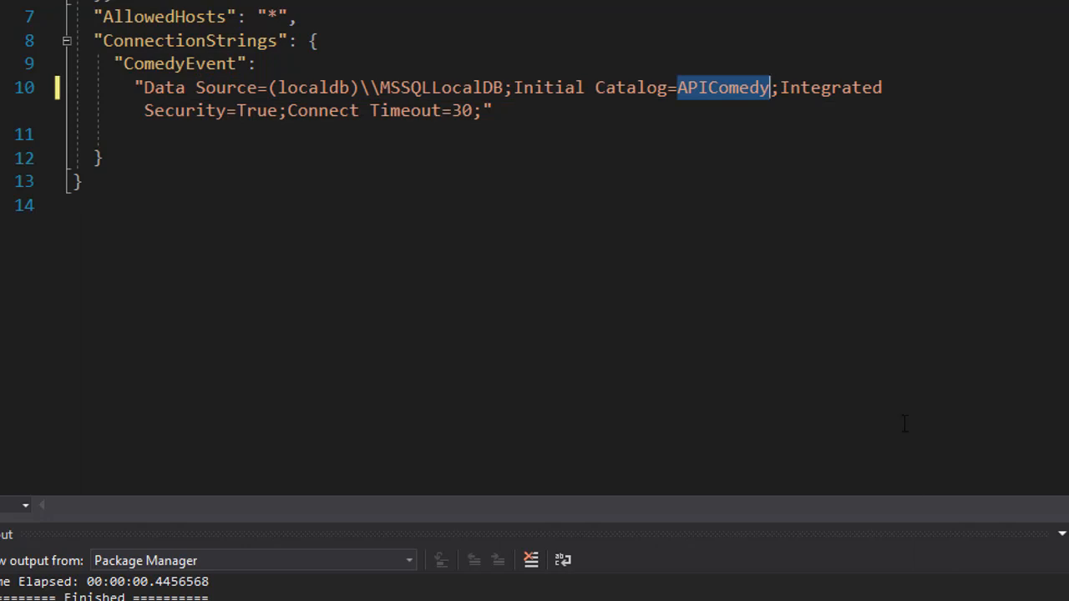
pyautogui.click(157, 10)
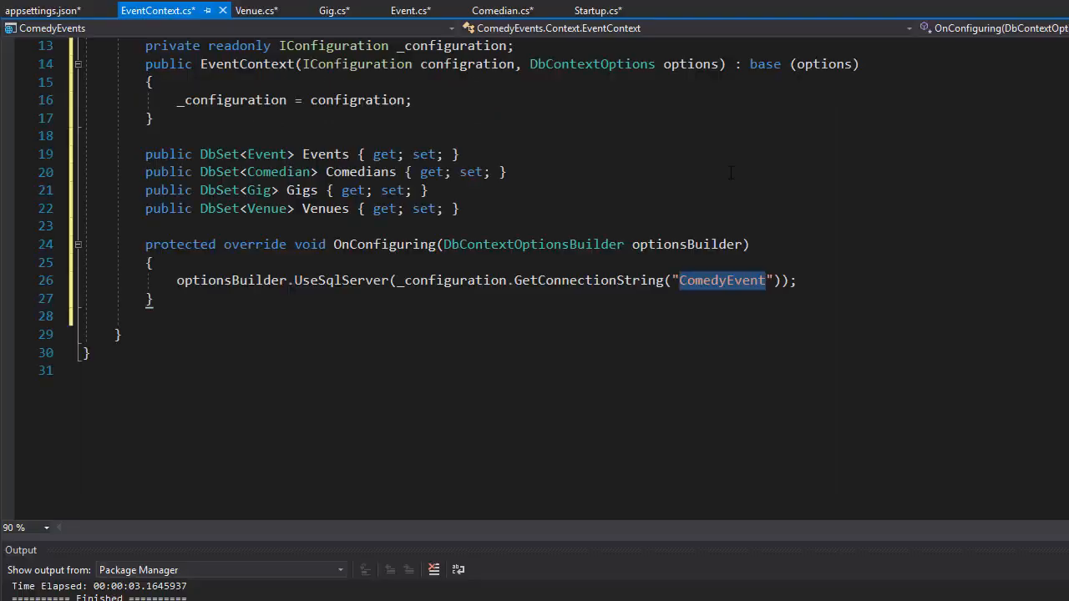